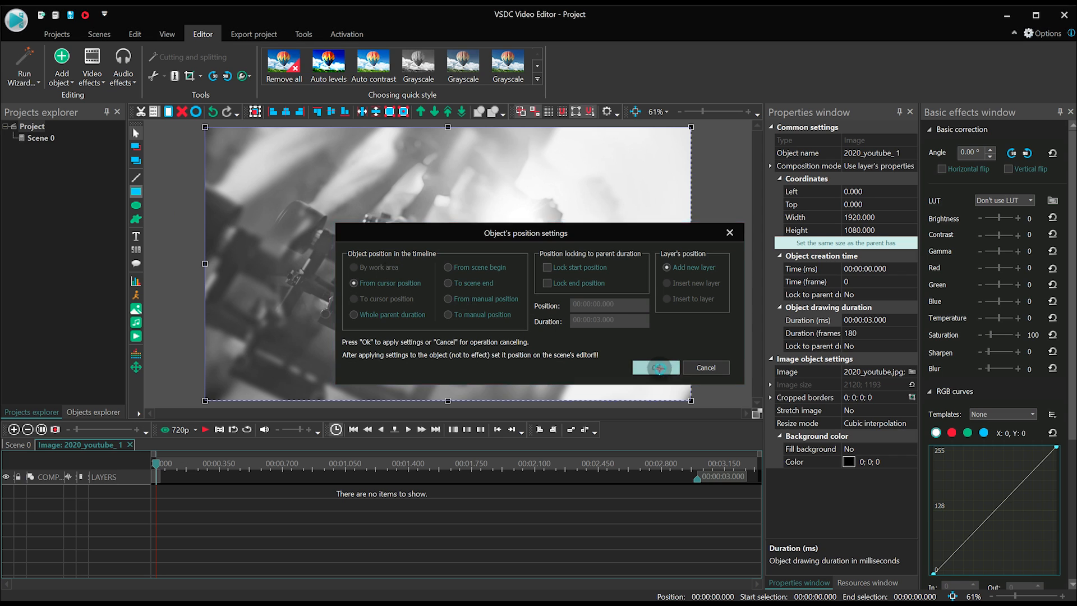
# Step: Place a filled cyan rectangle over the photo and set its layer blend mode to Multiply
pyautogui.click(656, 367)
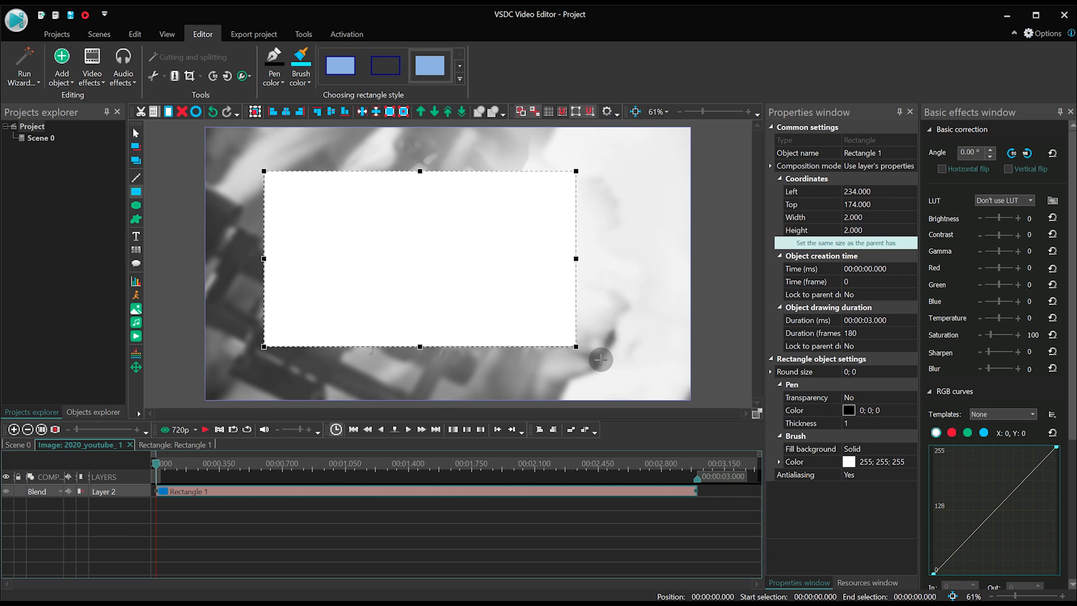
pyautogui.click(429, 66)
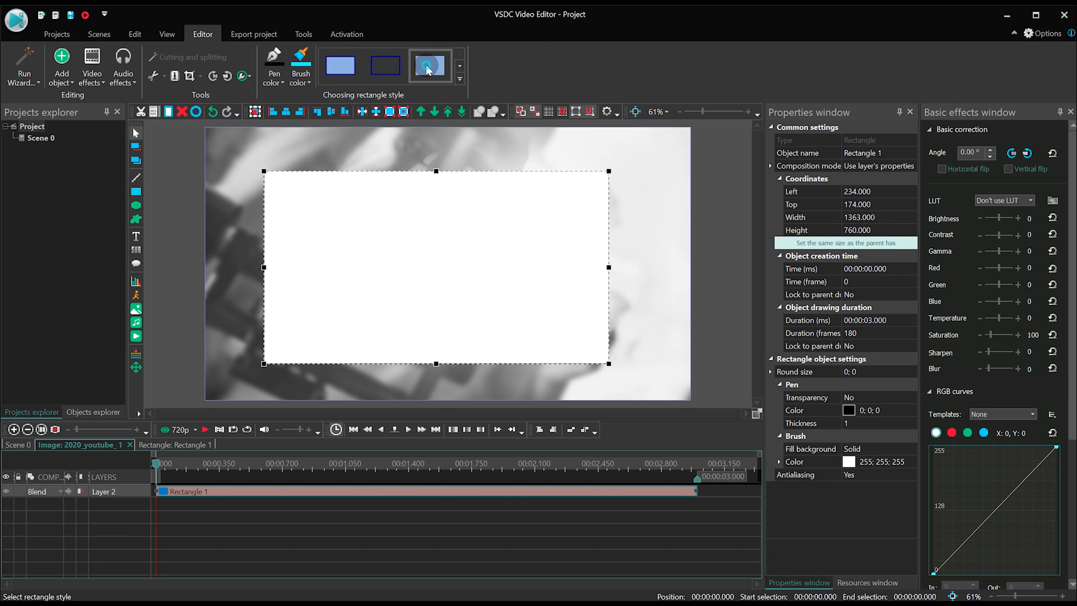
pyautogui.click(845, 243)
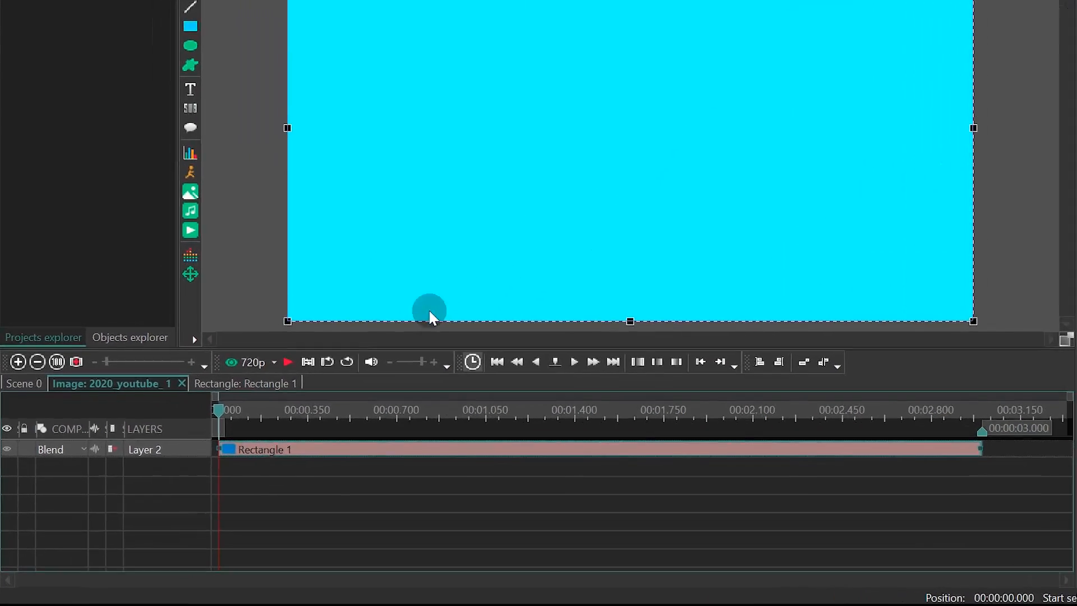
pyautogui.click(50, 449)
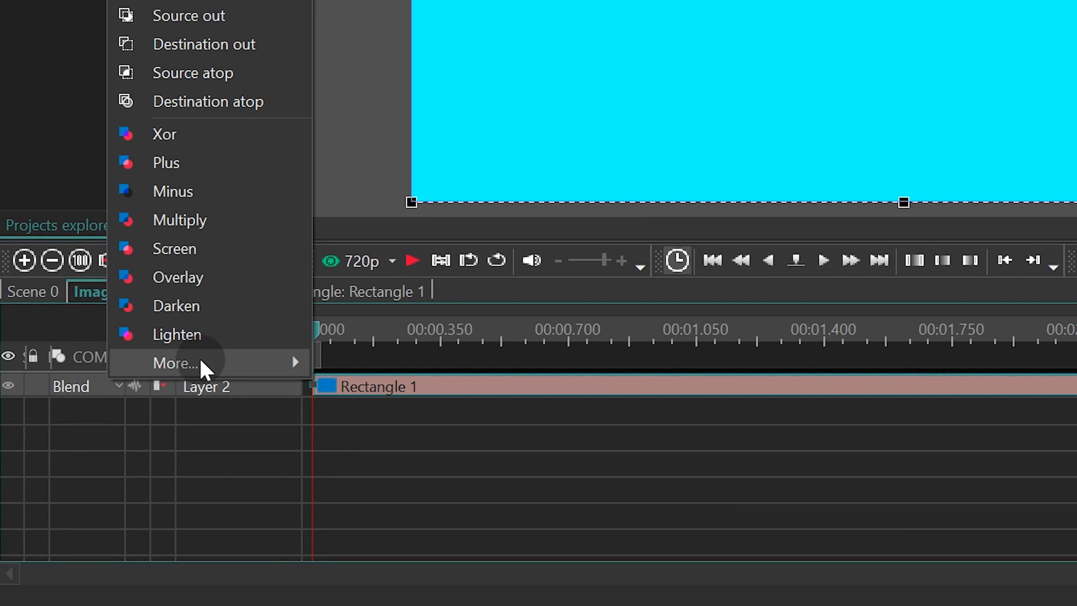
pyautogui.moveTo(125, 232)
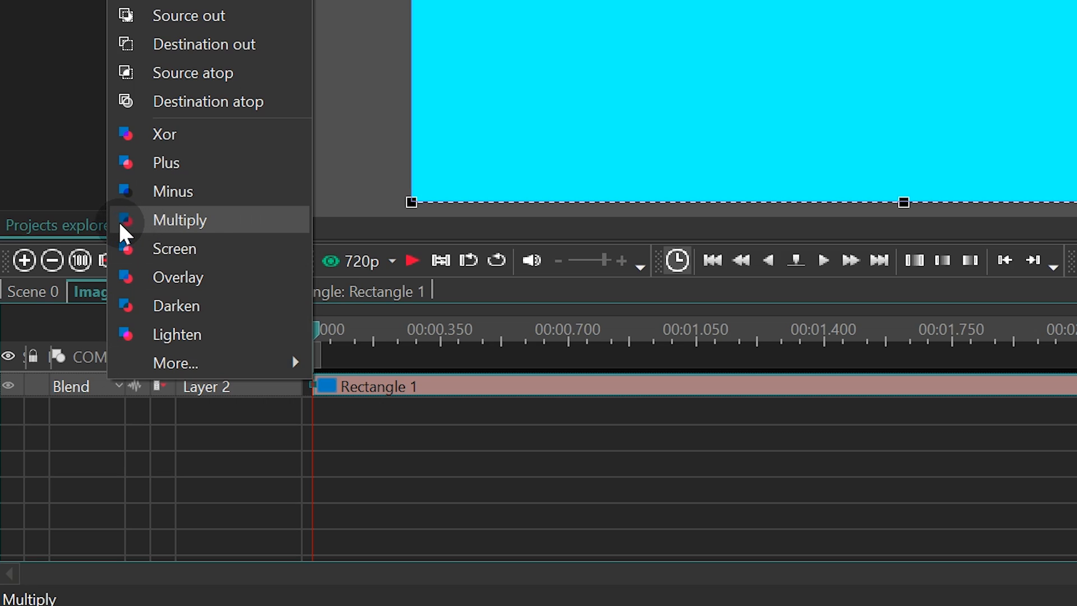
pyautogui.click(179, 220)
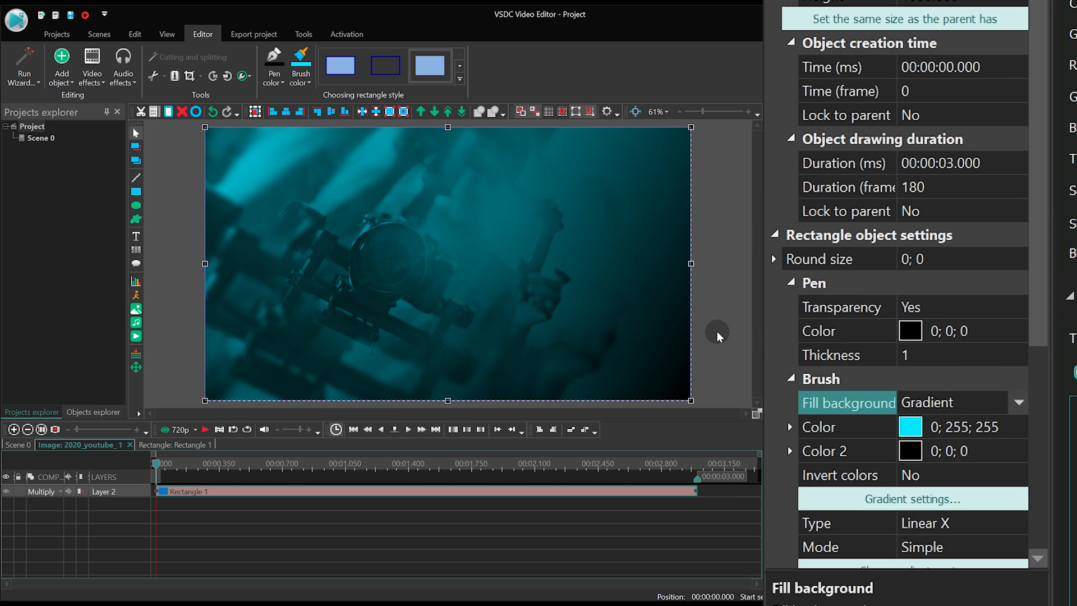
# Step: Drag the cyan-to-black gradient diagonally from top-left to bottom-right across the frame
pyautogui.scroll(-3)
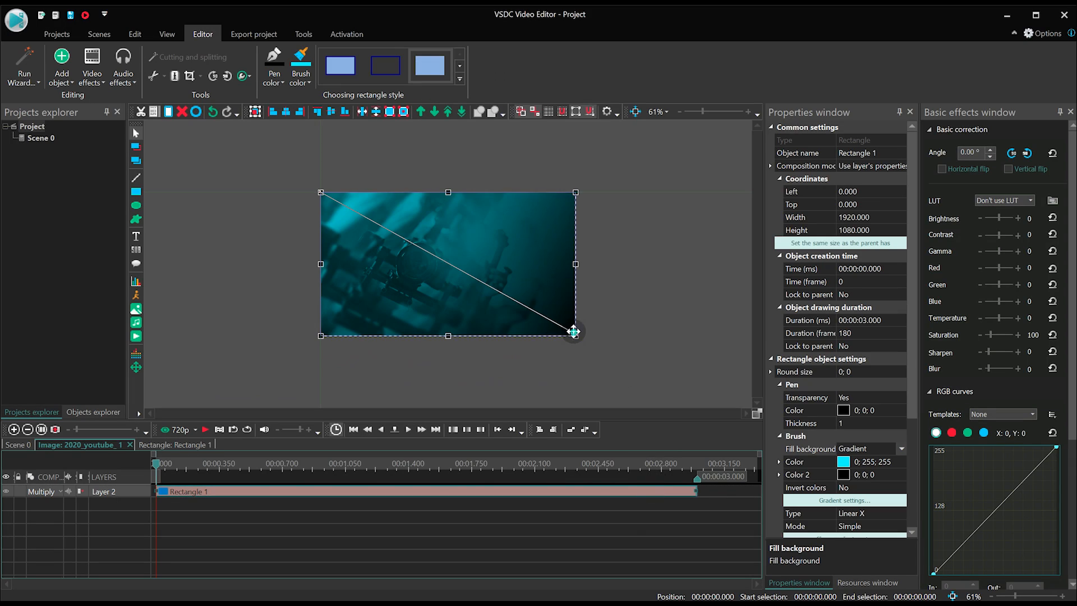
pyautogui.moveTo(574, 331); pyautogui.dragTo(484, 145)
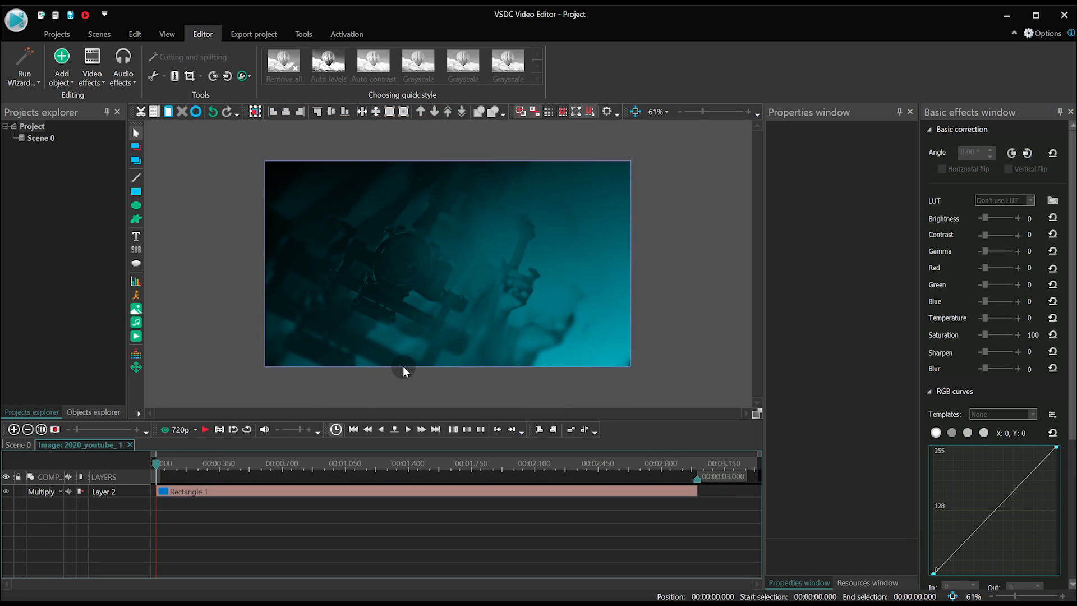
# Step: Apply the Transforms > Zoom effect to the tinted photo and accept its position settings
pyautogui.click(92, 68)
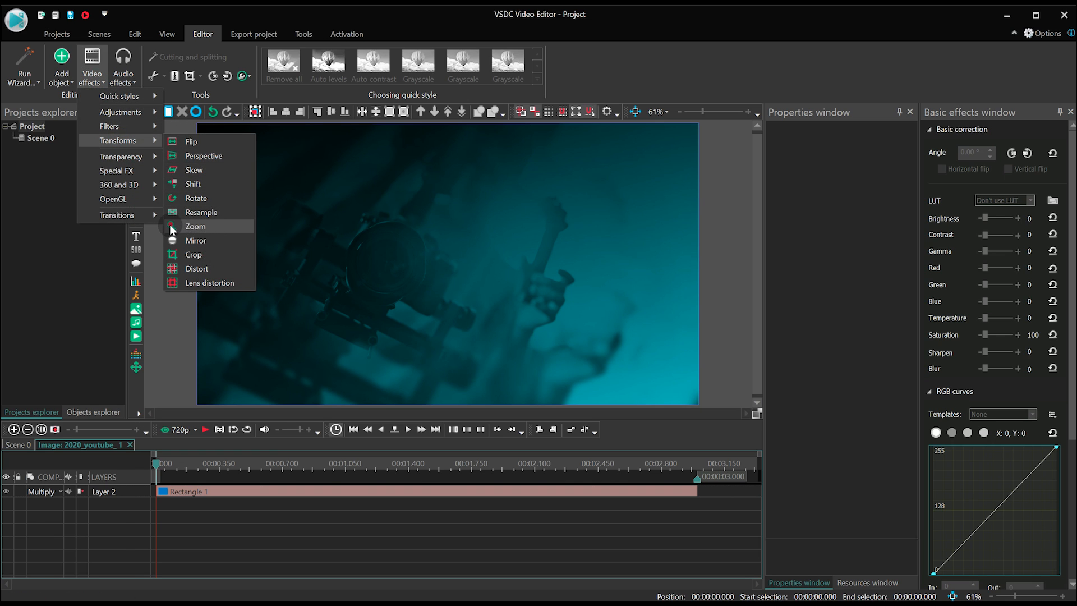
pyautogui.click(195, 226)
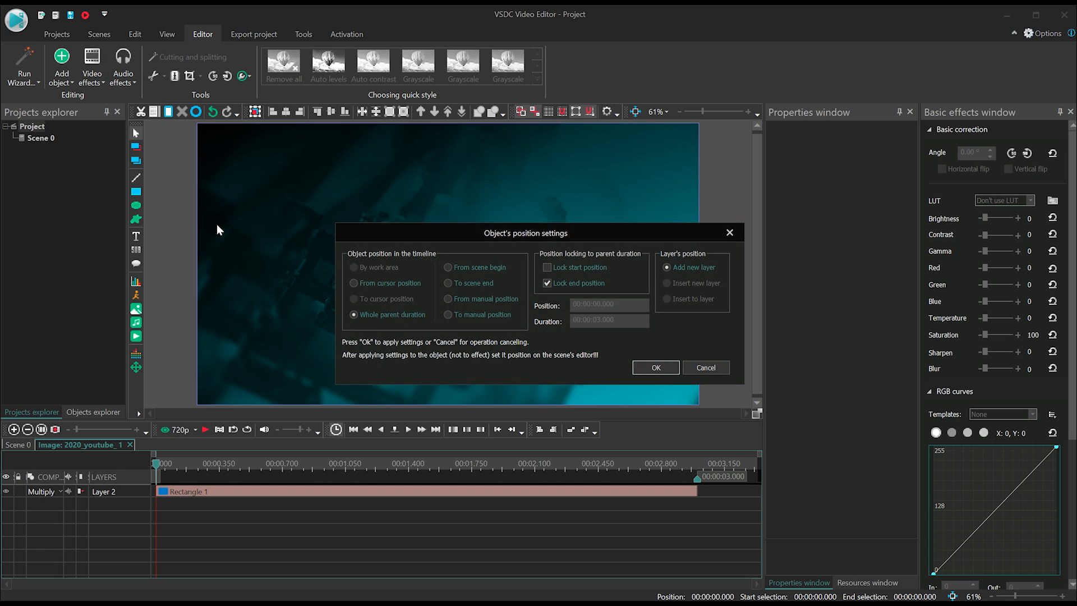
pyautogui.click(656, 367)
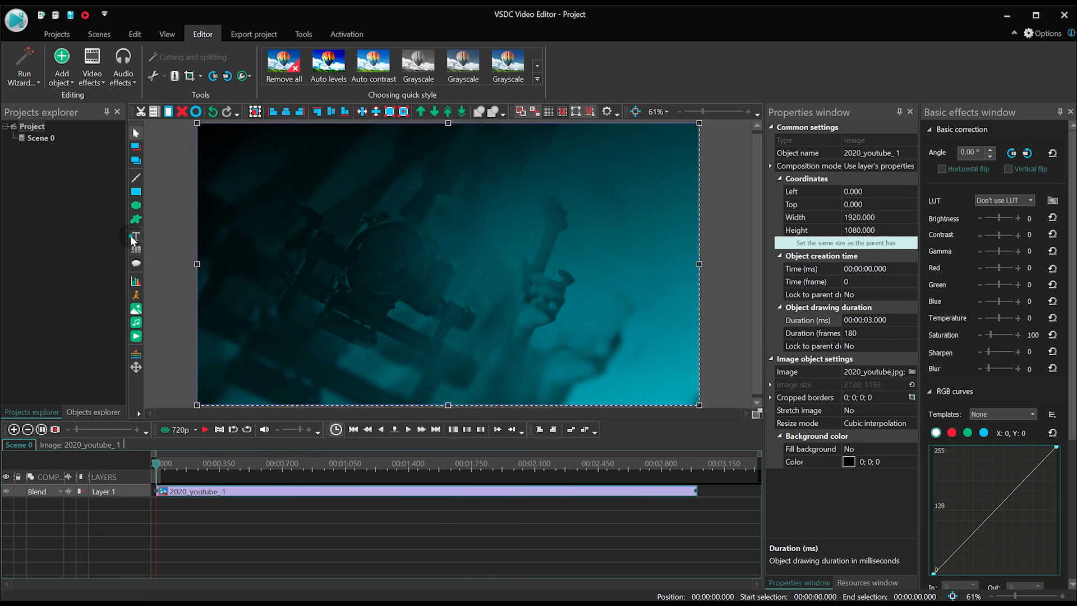
# Step: Insert a new text object and begin entering the 'VSDC' title
pyautogui.click(136, 236)
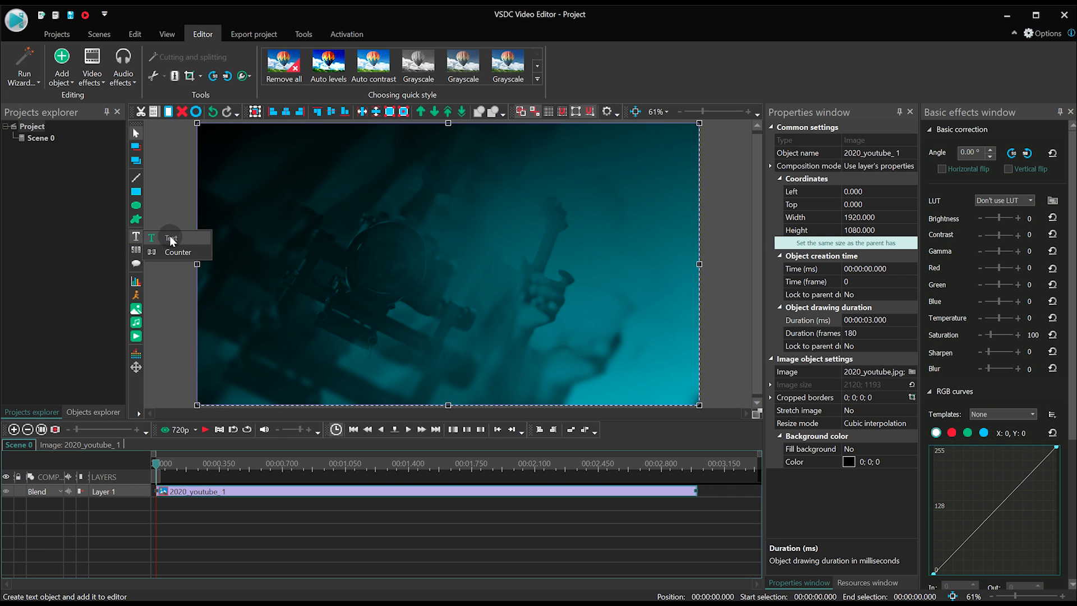
pyautogui.click(170, 238)
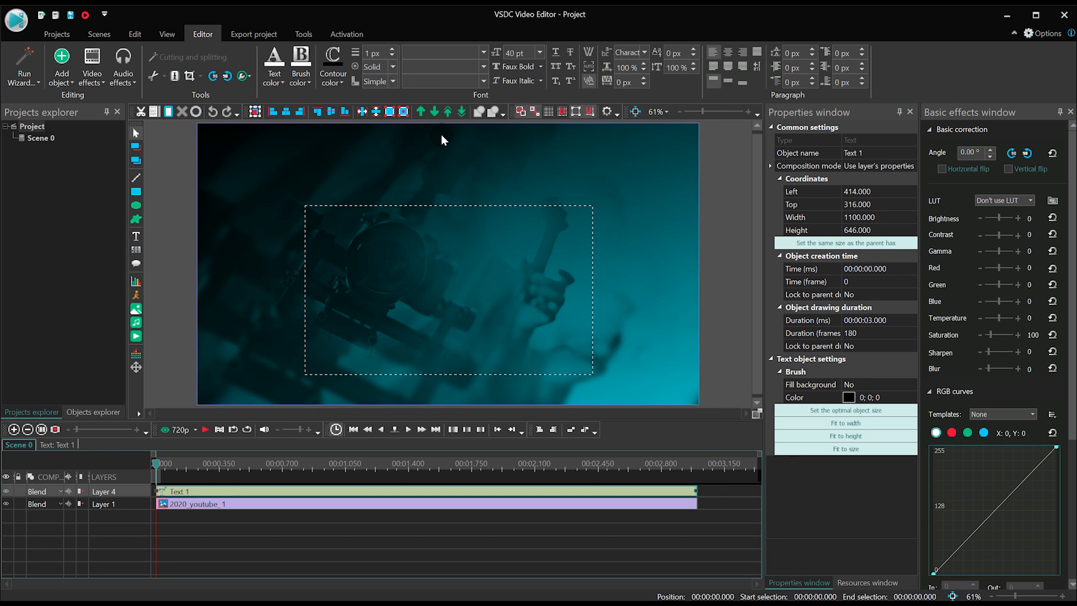
pyautogui.click(274, 66)
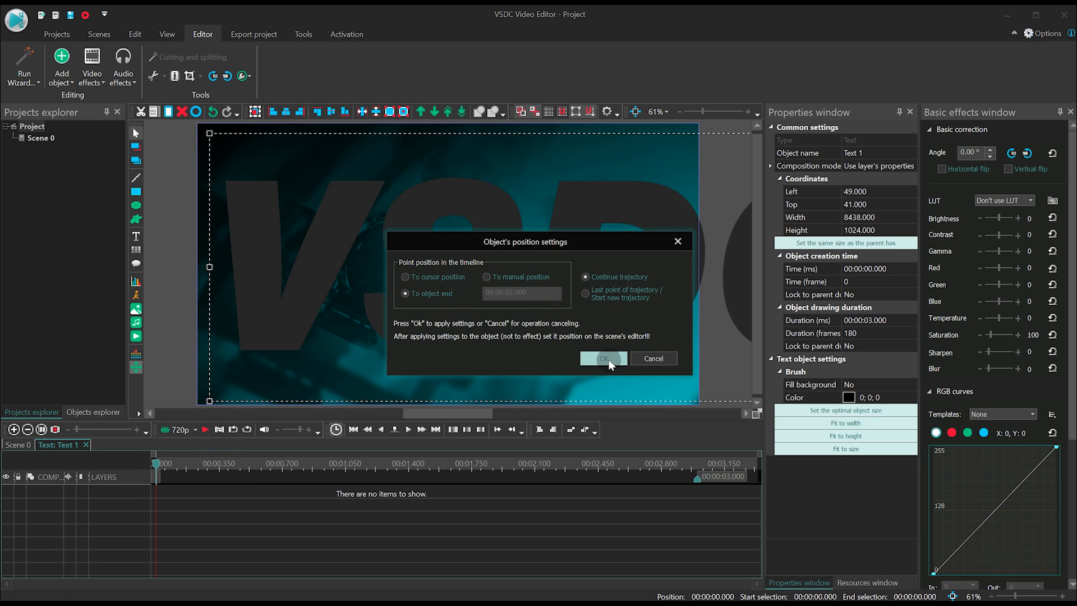
# Step: Make the movement point a path start with start speed 0 and a 0.250 delay
pyautogui.click(603, 359)
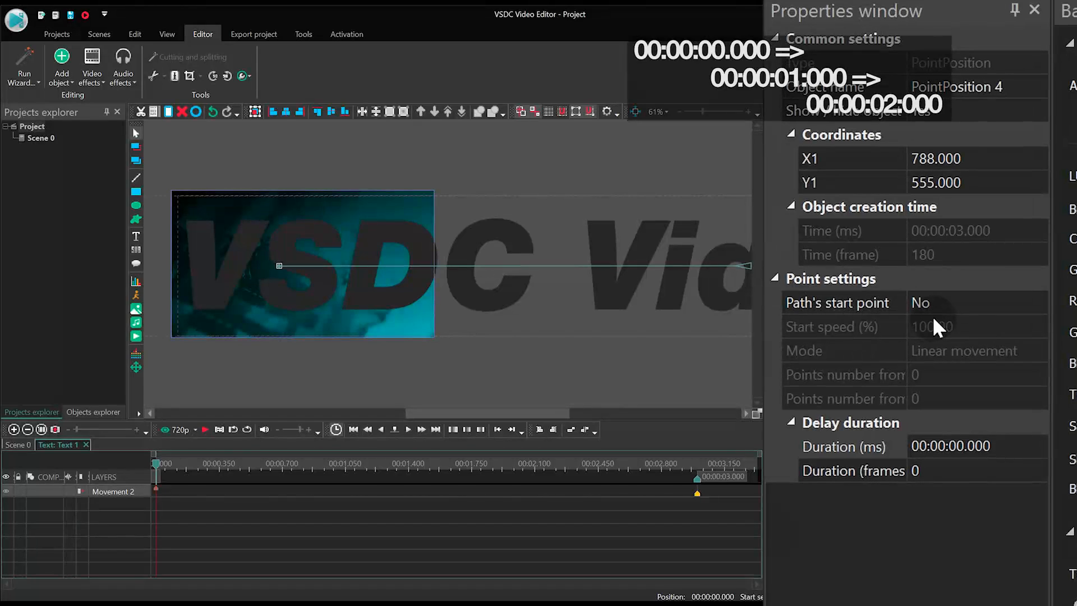
pyautogui.click(1037, 302)
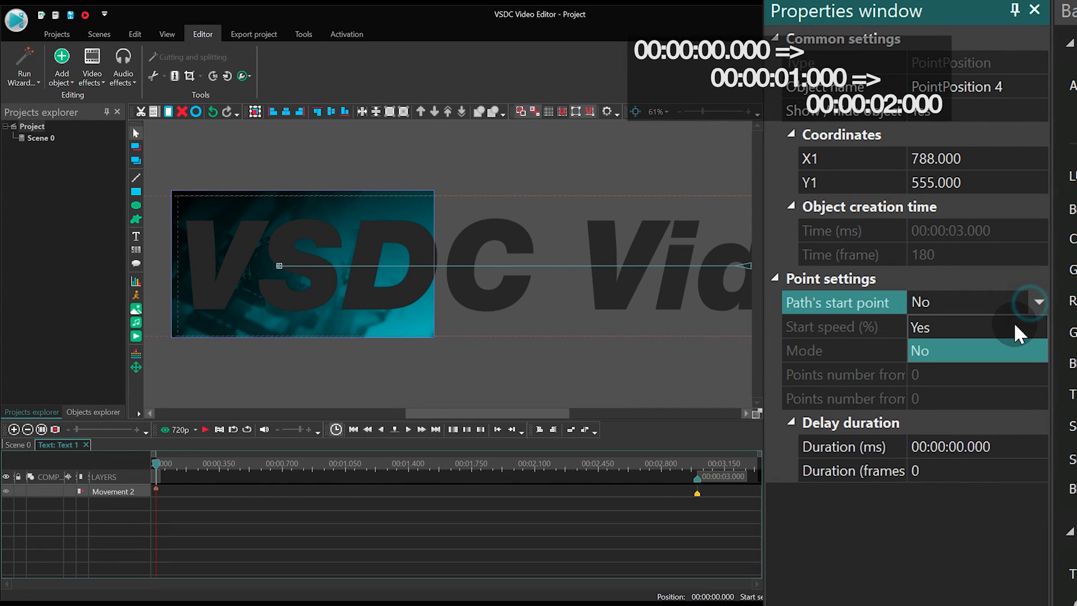
pyautogui.click(919, 328)
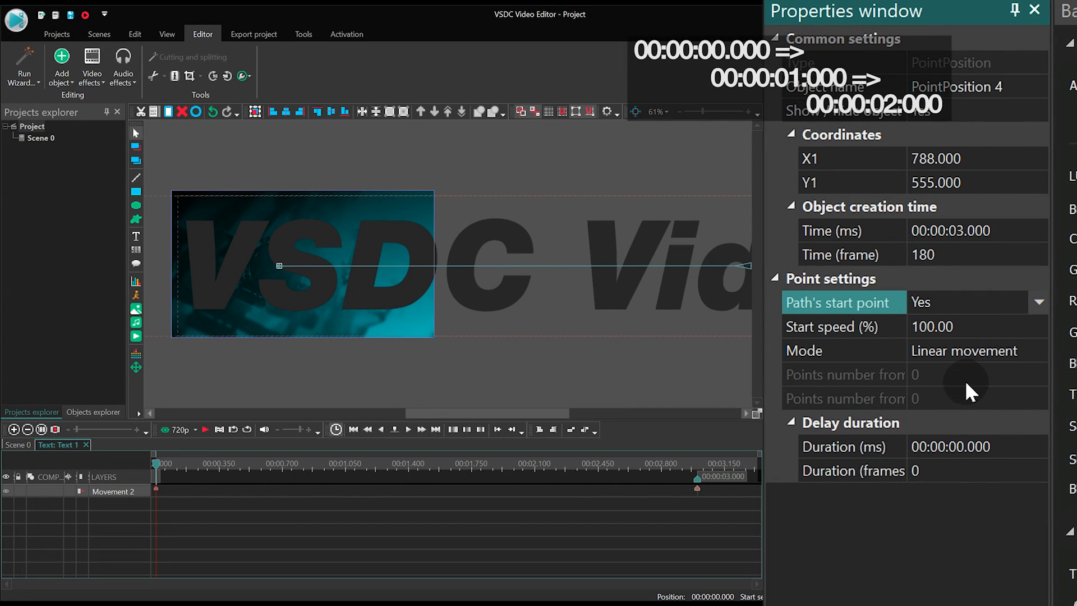
pyautogui.click(974, 326)
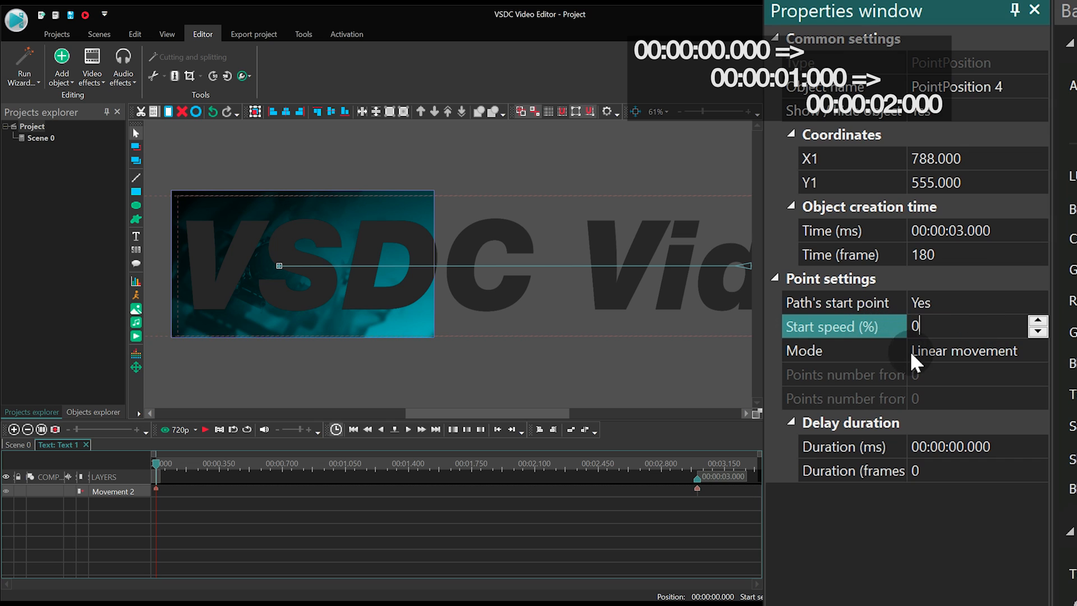
pyautogui.click(967, 446)
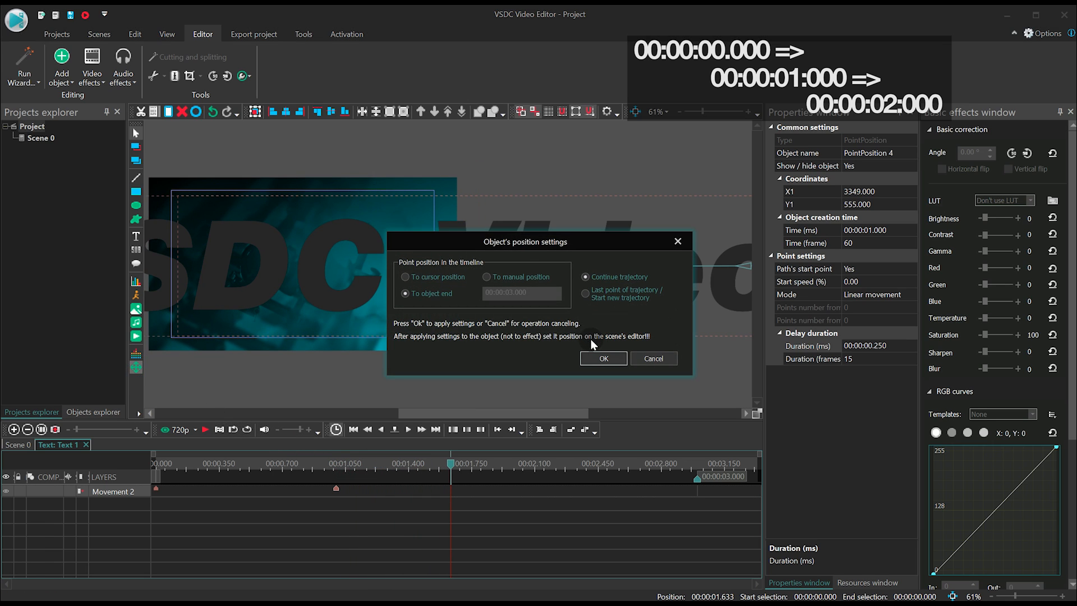
# Step: Add another movement point that starts a new path at 00:00:02.000
pyautogui.click(603, 359)
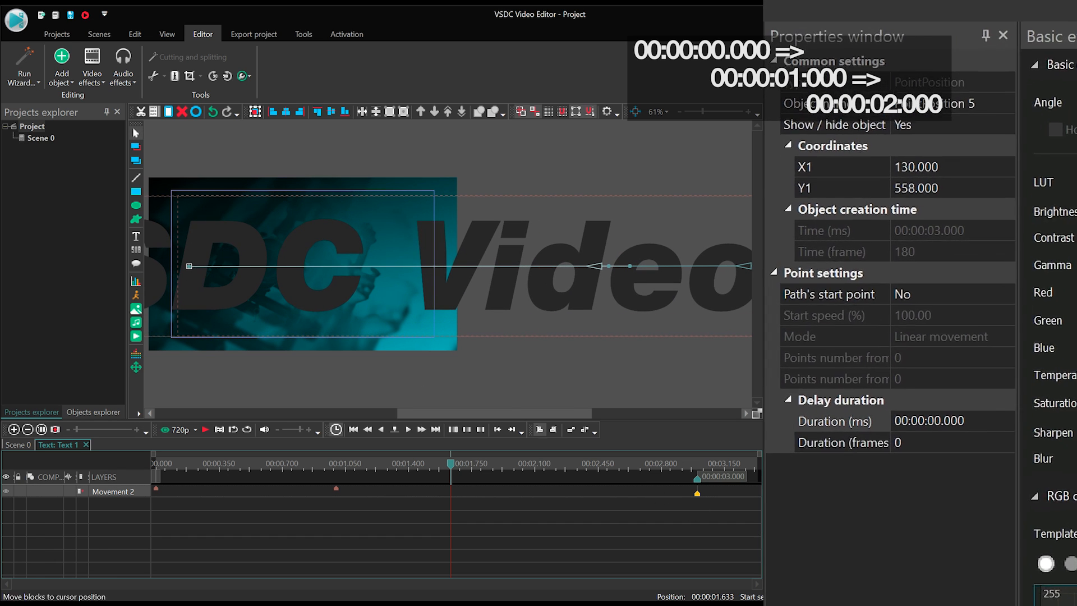
pyautogui.click(1040, 302)
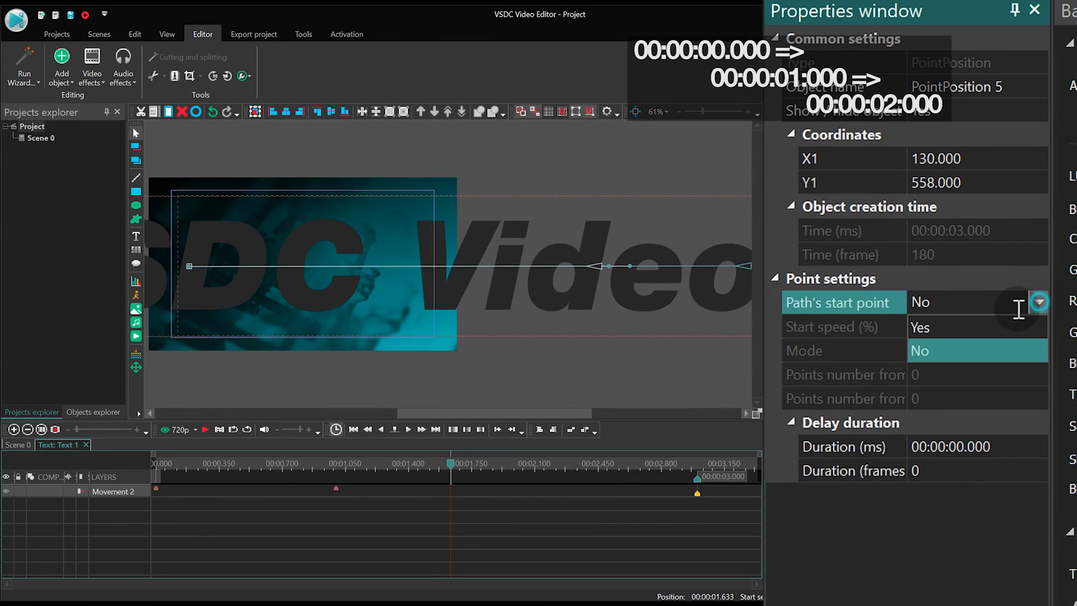
pyautogui.click(920, 326)
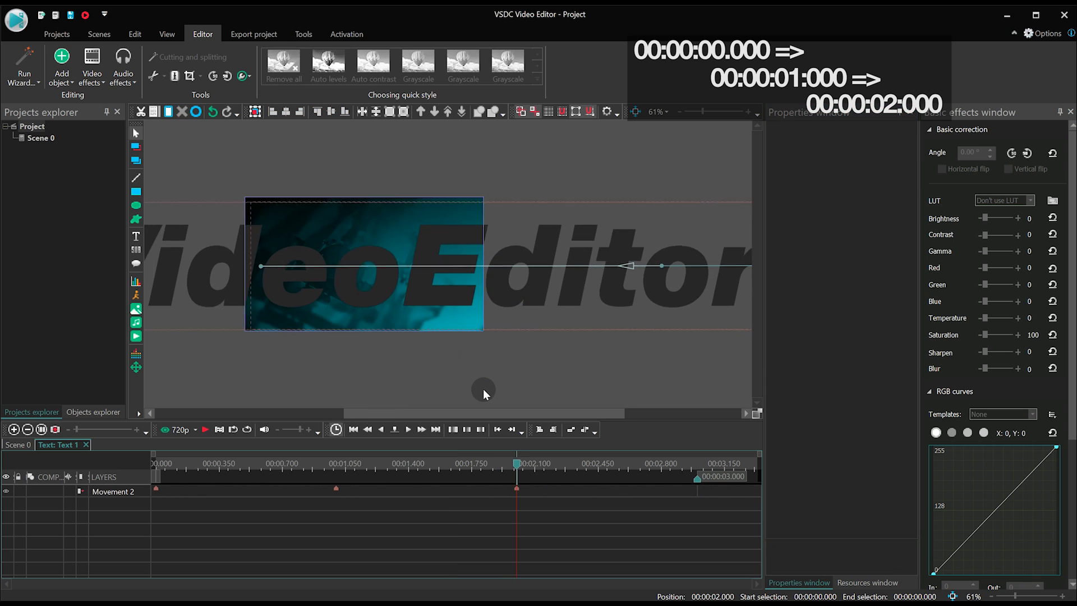
pyautogui.click(515, 488)
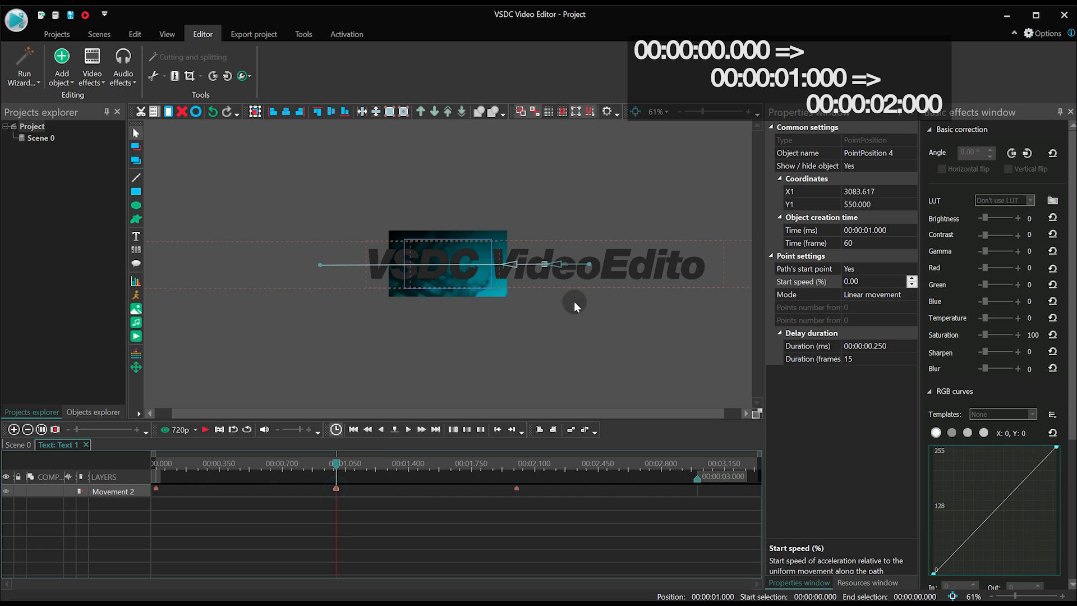
pyautogui.moveTo(544, 265)
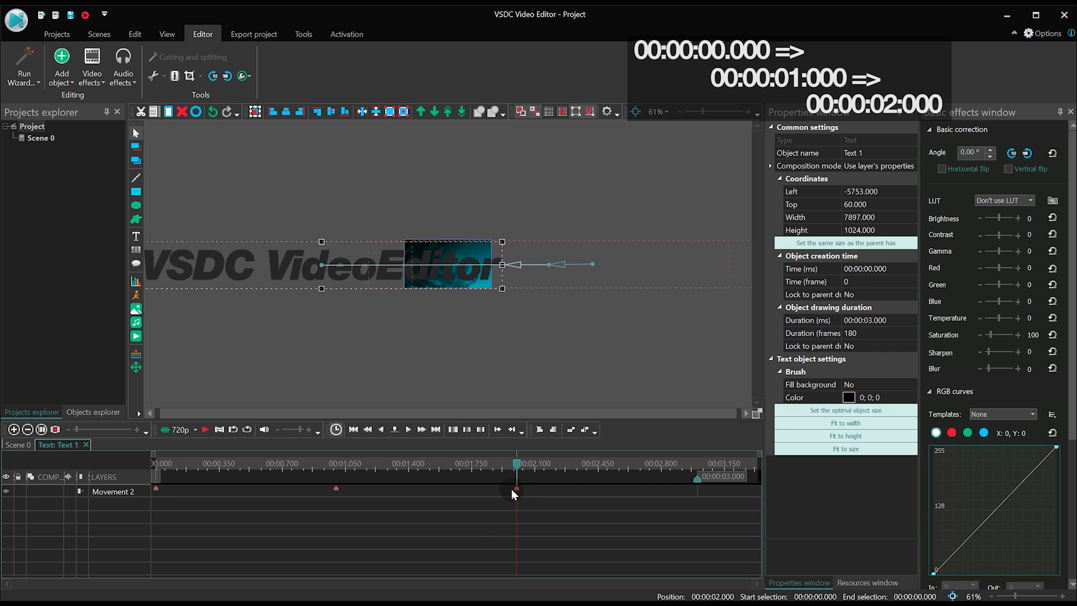
pyautogui.click(516, 489)
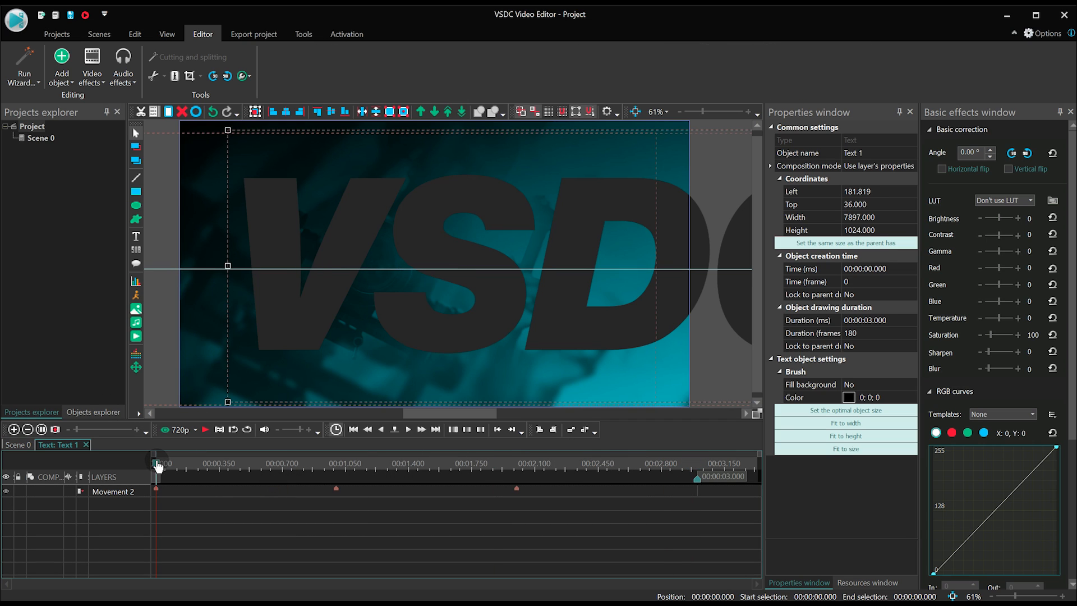
pyautogui.moveTo(89, 128)
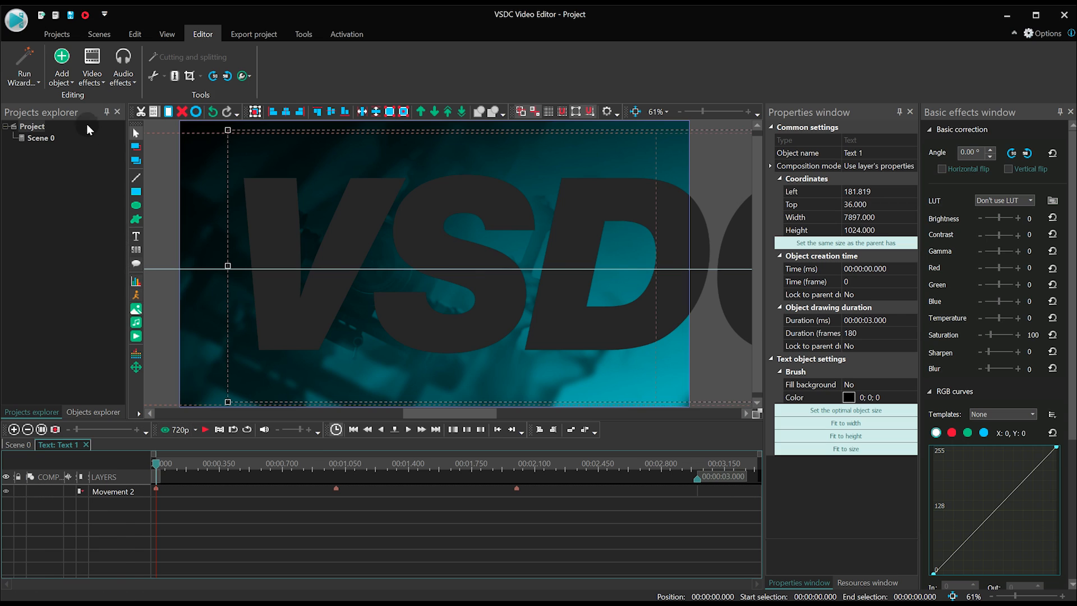
pyautogui.click(92, 66)
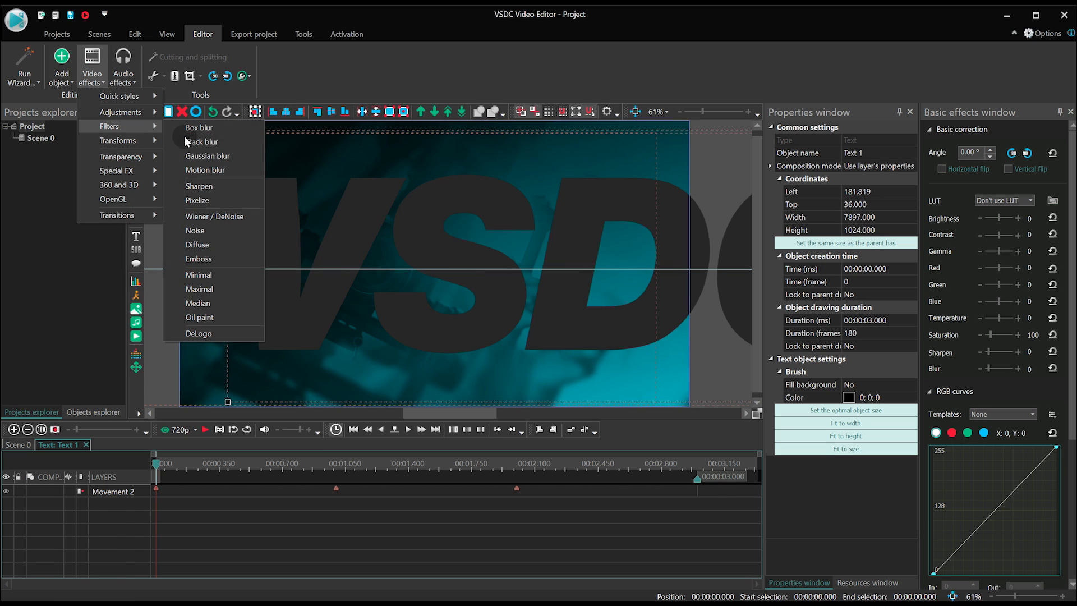
pyautogui.moveTo(178, 176)
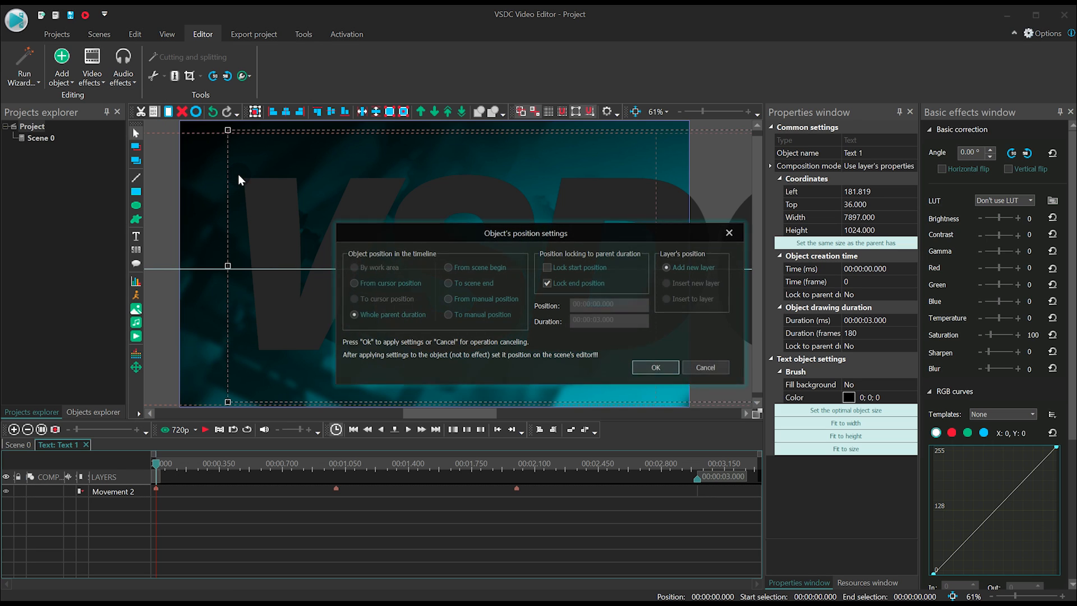
# Step: Add the Motion blur effect and switch Blur distances to an editable curve
pyautogui.click(655, 367)
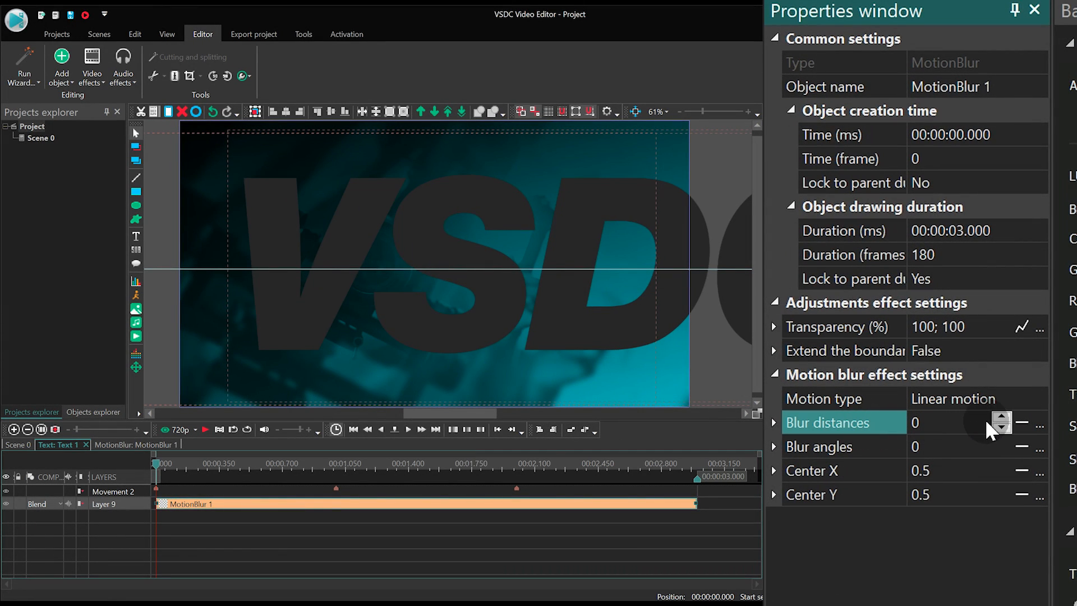
pyautogui.click(1019, 427)
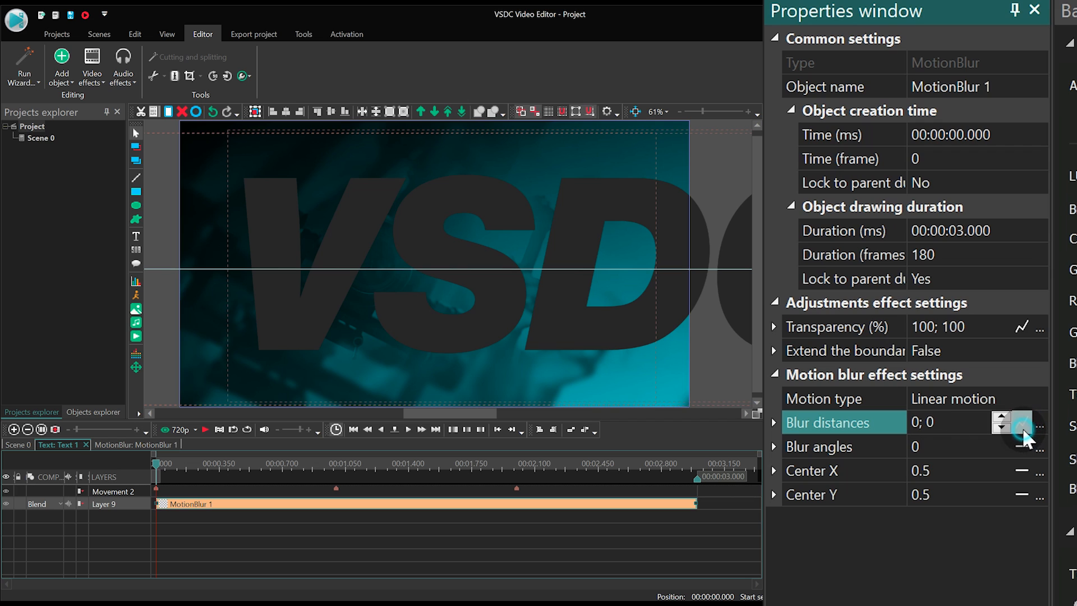
pyautogui.click(1017, 426)
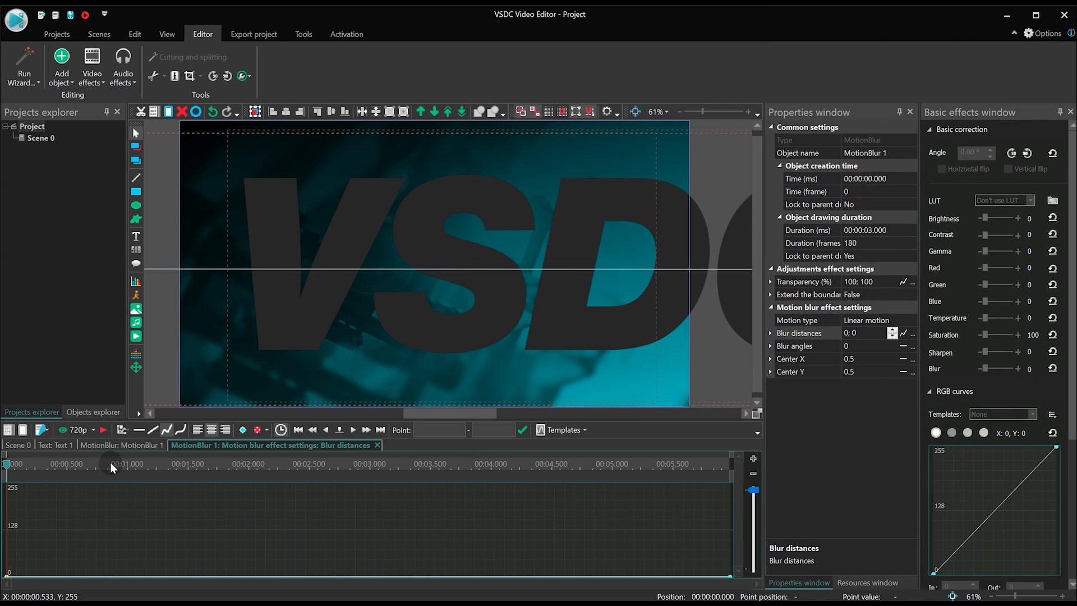
# Step: Add points to the blur distance curve and set a point's value to 50
pyautogui.click(248, 463)
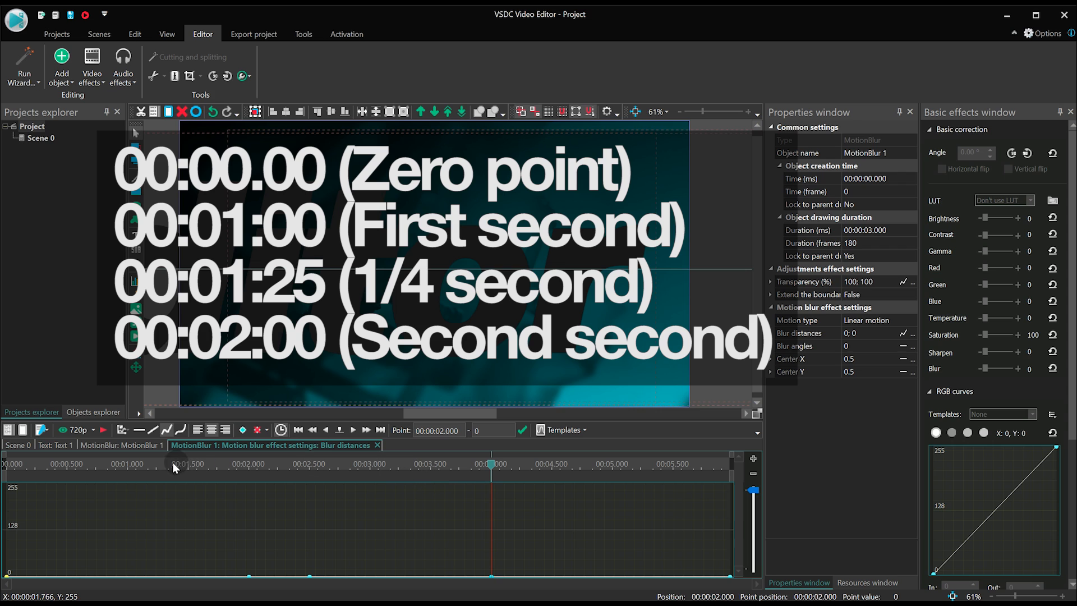
pyautogui.click(128, 477)
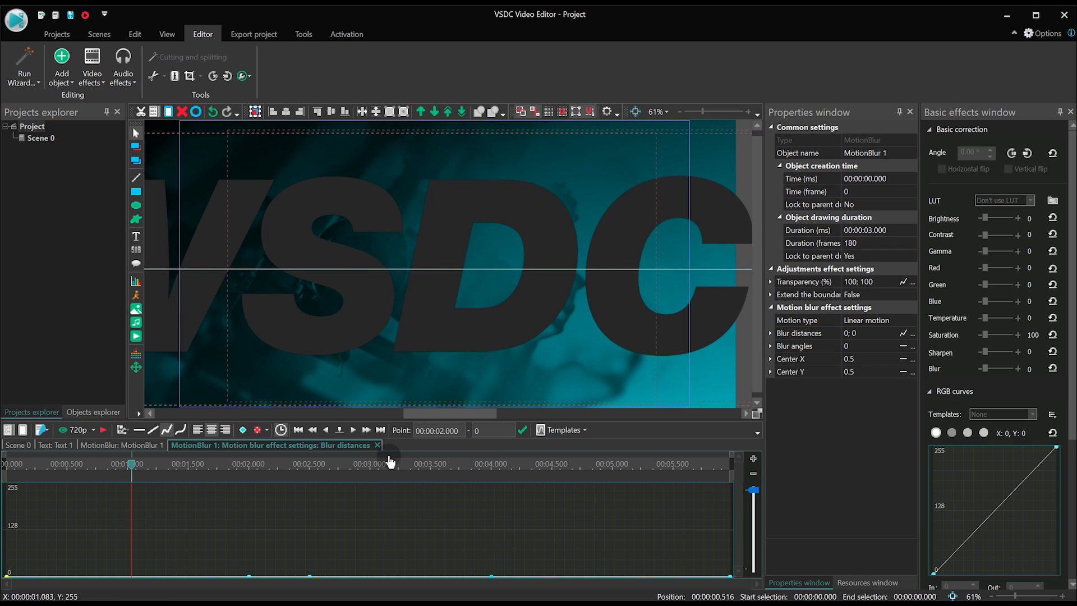
pyautogui.write('50')
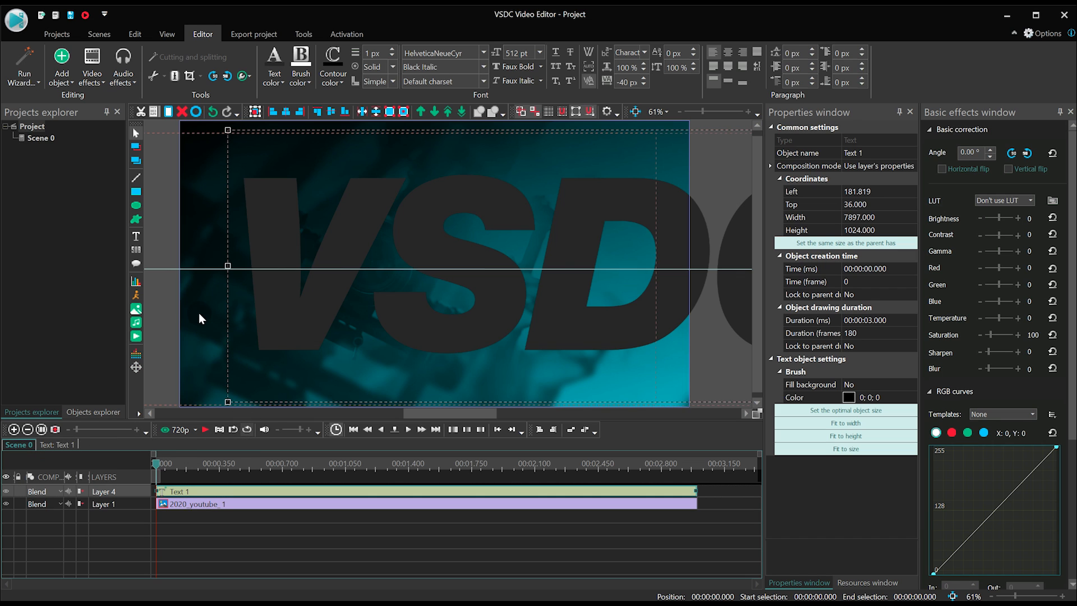
# Step: Create a new text object for the white 'VSDC VideoEditor' title in mid-scene
pyautogui.click(136, 235)
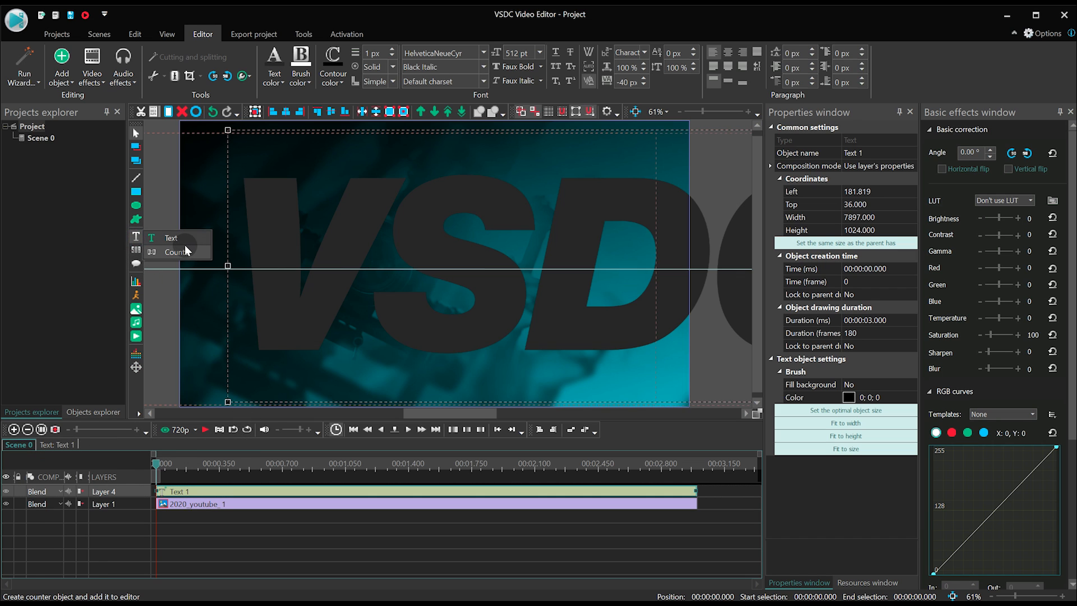
pyautogui.click(170, 237)
pyautogui.write('VSDC VideoEditor')
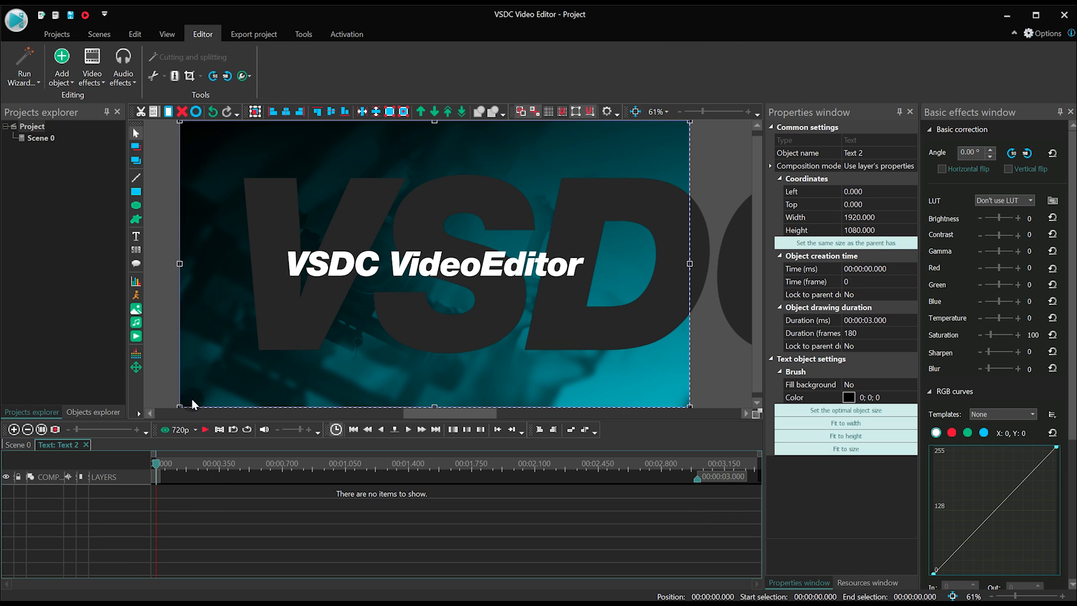
pyautogui.click(91, 67)
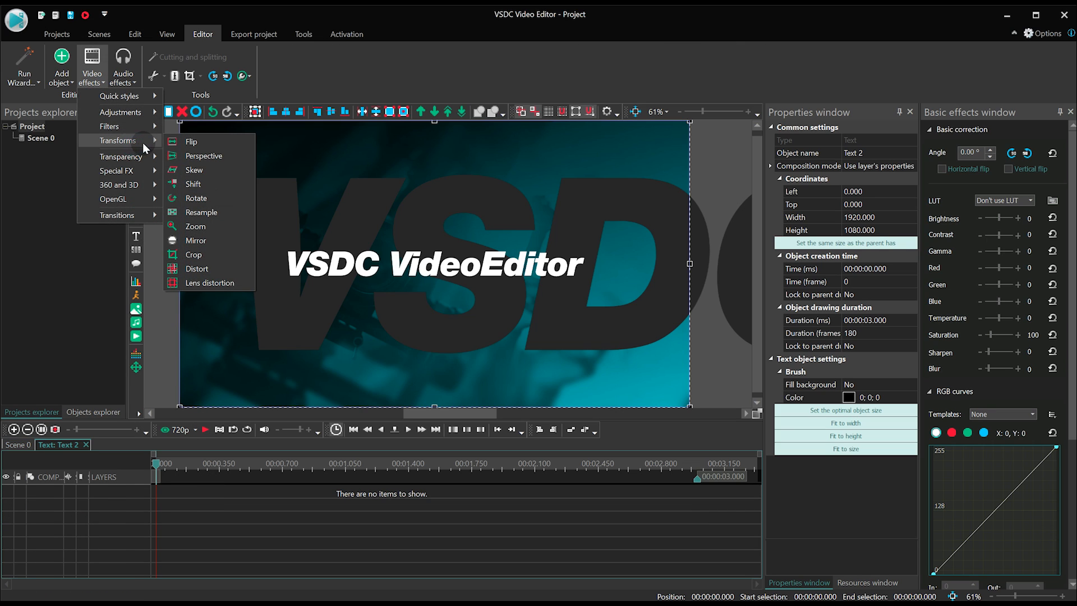
pyautogui.moveTo(196, 268)
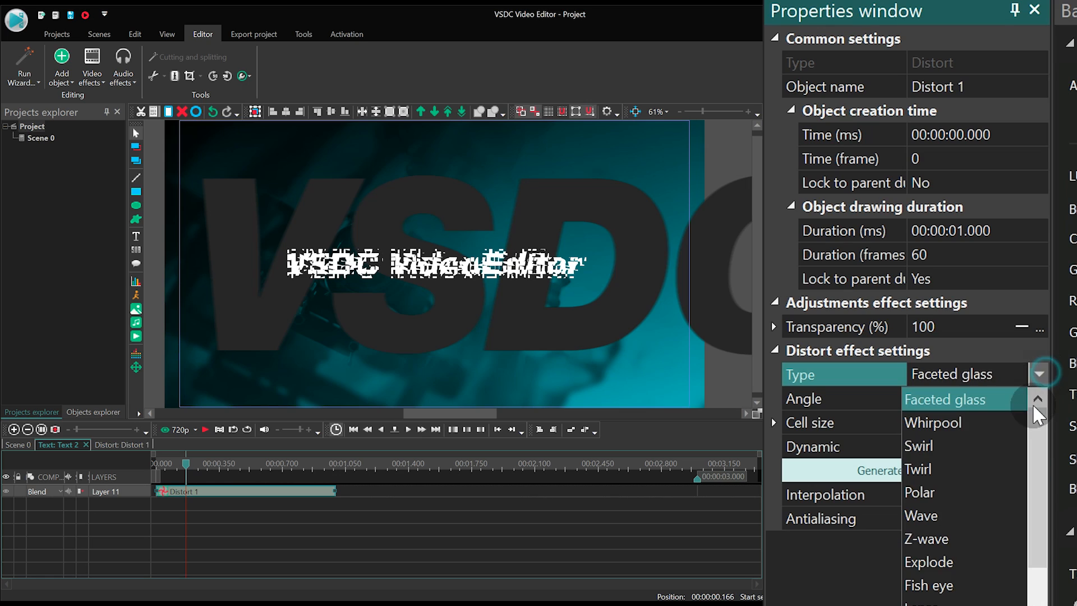
# Step: Set the title's Distort effect Type to Whirpool
pyautogui.scroll(-3)
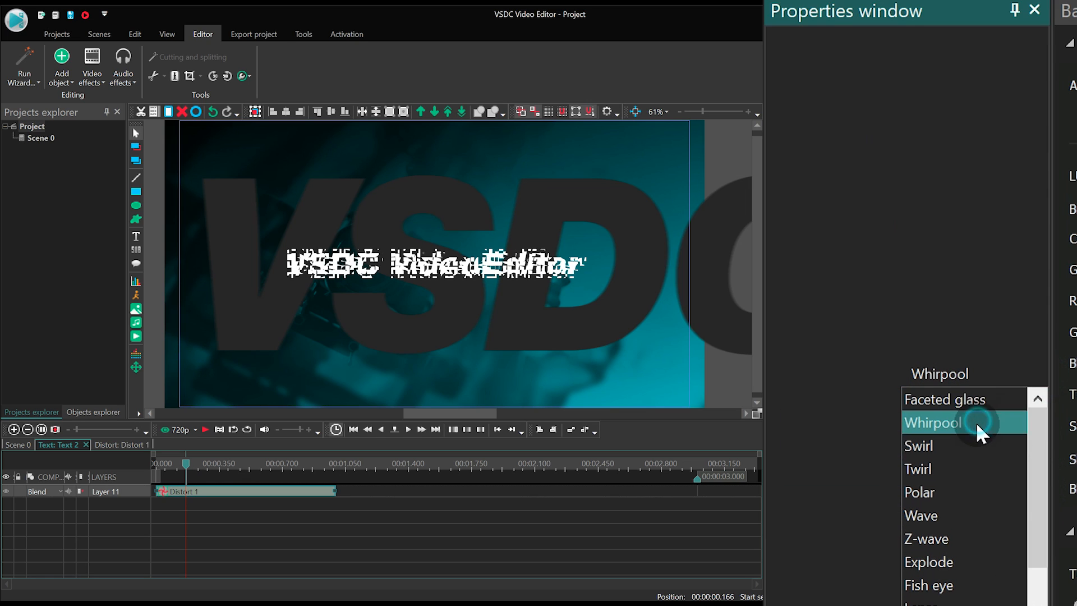
pyautogui.click(933, 423)
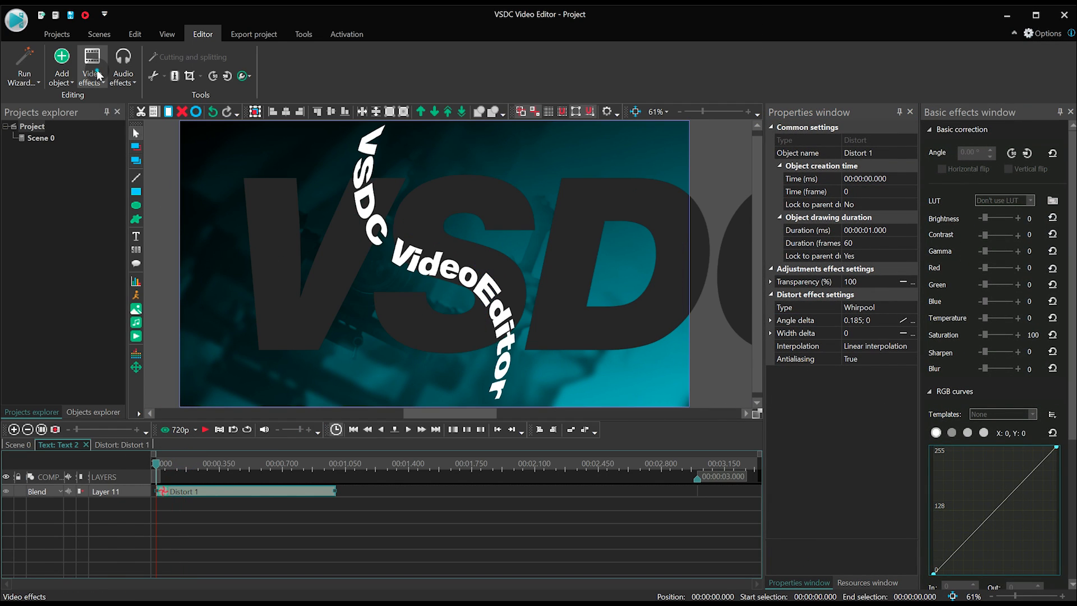
# Step: Apply a 0.5-second Transparency Fade in to the distorted title
pyautogui.click(92, 66)
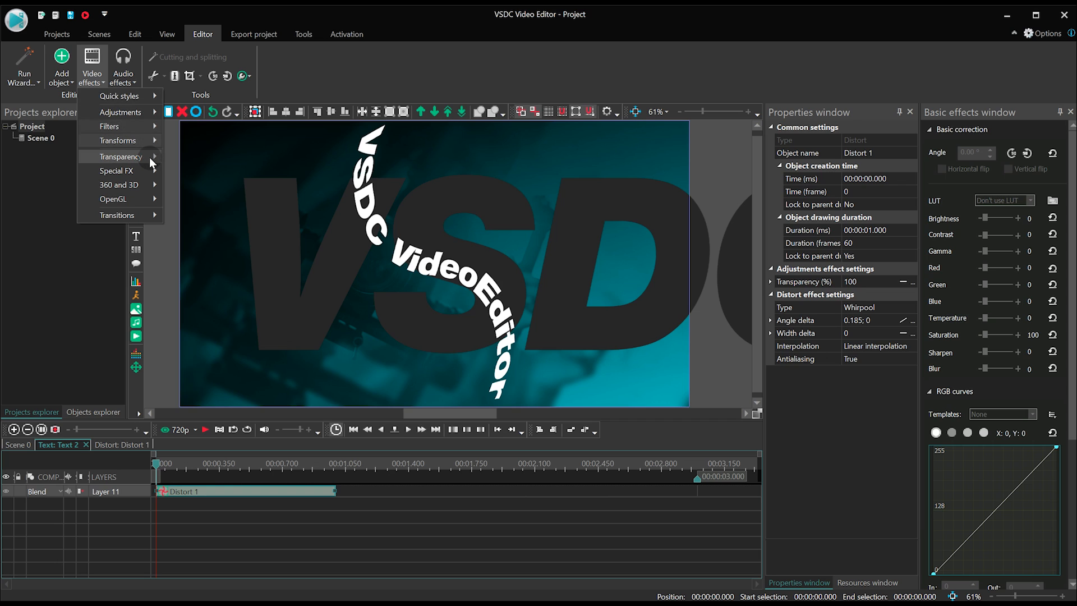
pyautogui.click(121, 156)
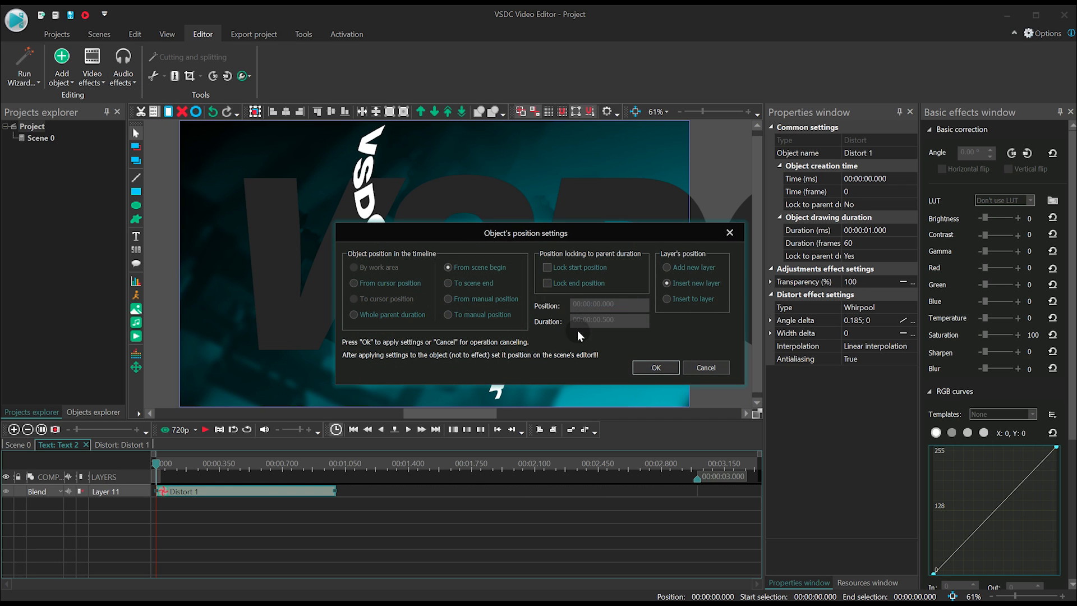
pyautogui.click(656, 367)
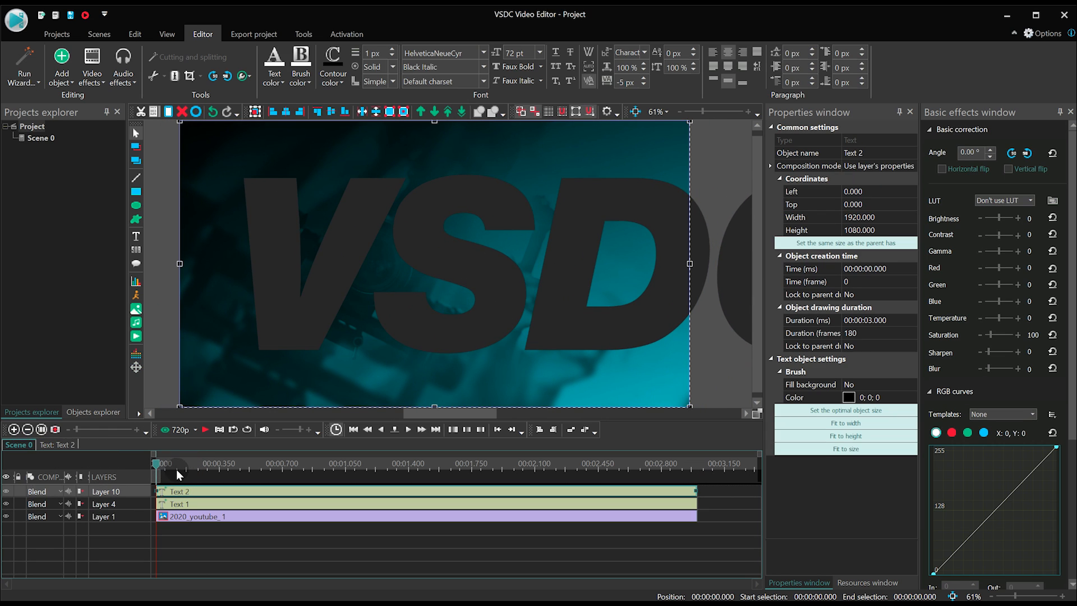
pyautogui.moveTo(135, 250)
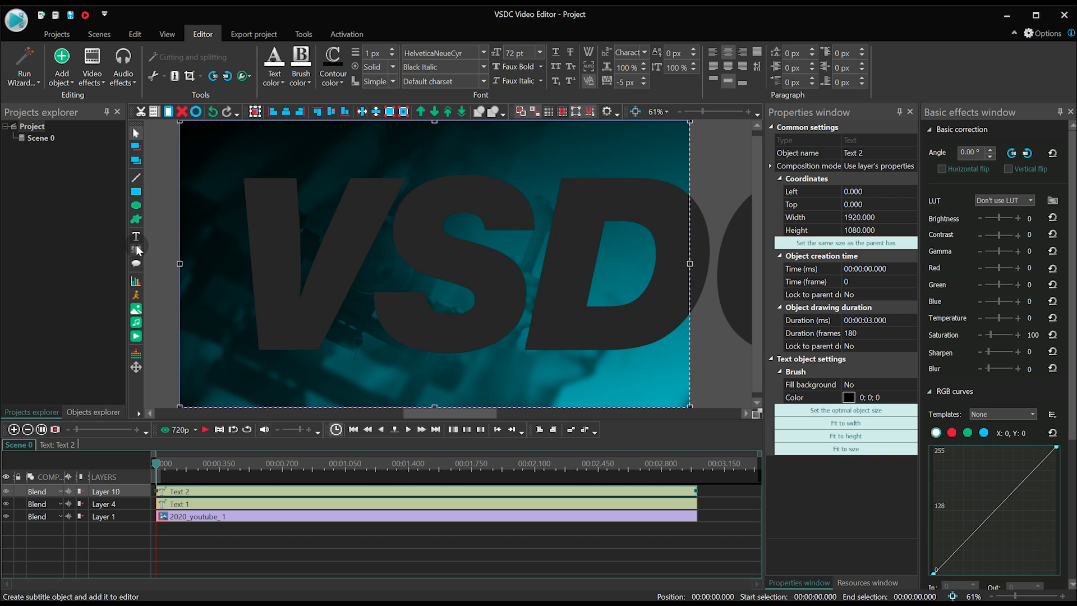
# Step: Create a 'Subscribe' text object and a credits paragraph, then select both
pyautogui.click(136, 250)
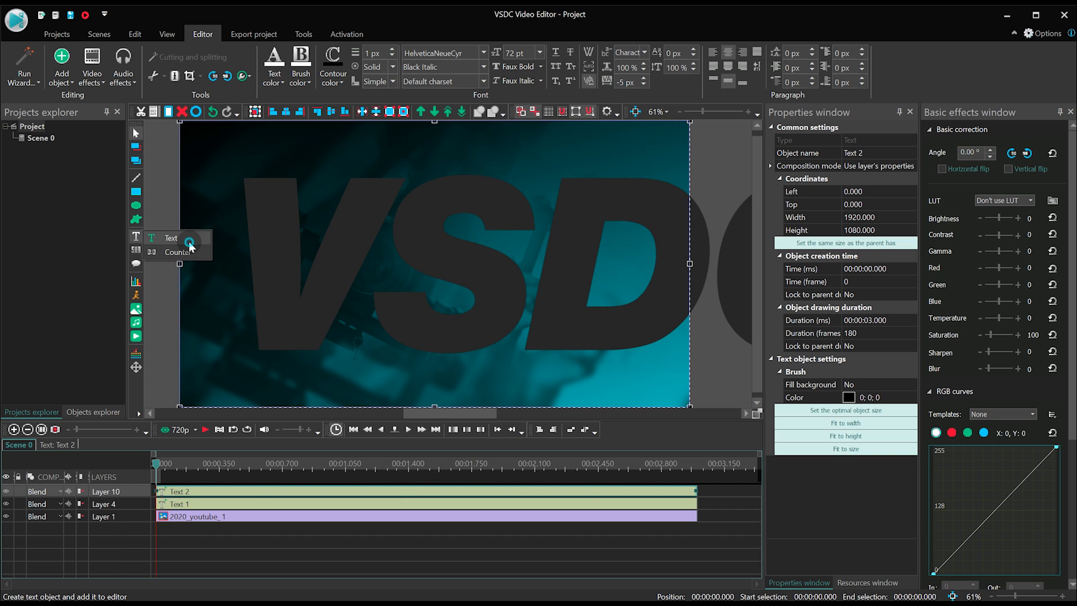
pyautogui.click(169, 237)
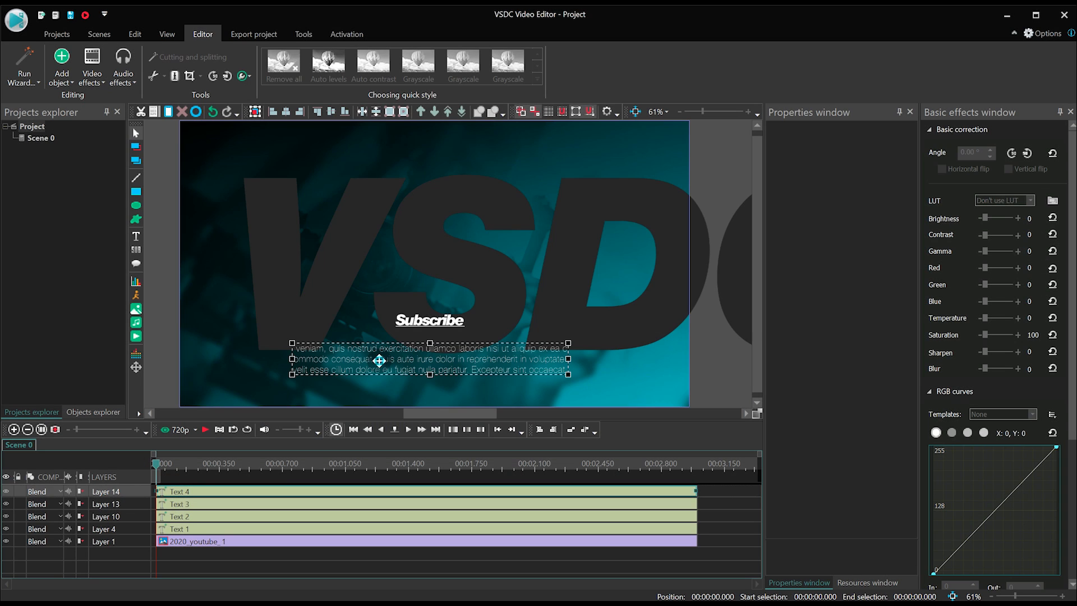
pyautogui.click(432, 320)
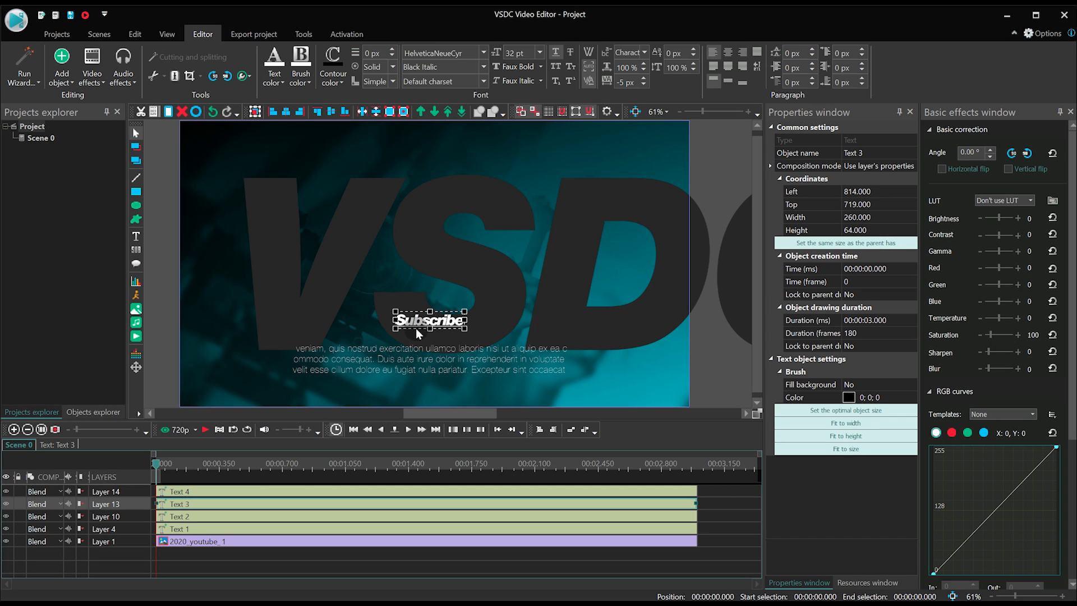
pyautogui.click(398, 360)
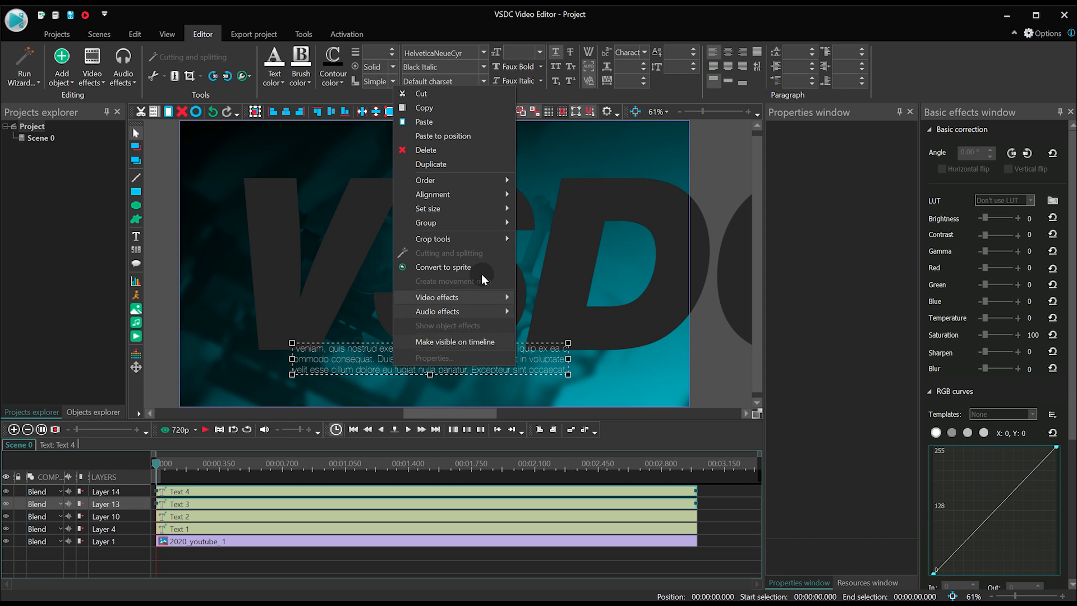
# Step: Convert the Subscribe and credits texts into Sprite 1 and open its contents
pyautogui.click(442, 267)
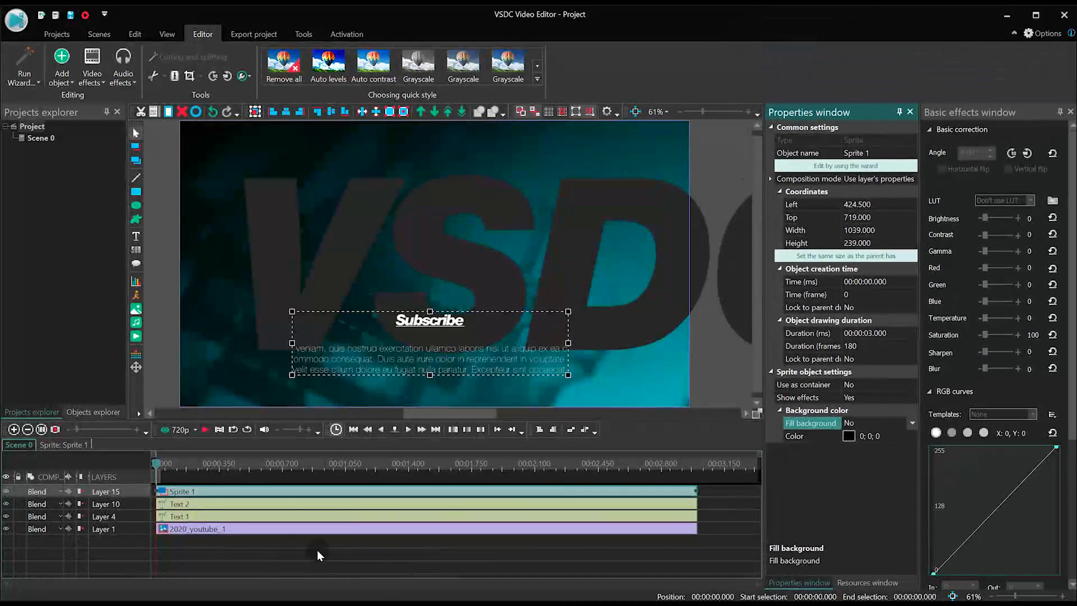
pyautogui.click(441, 464)
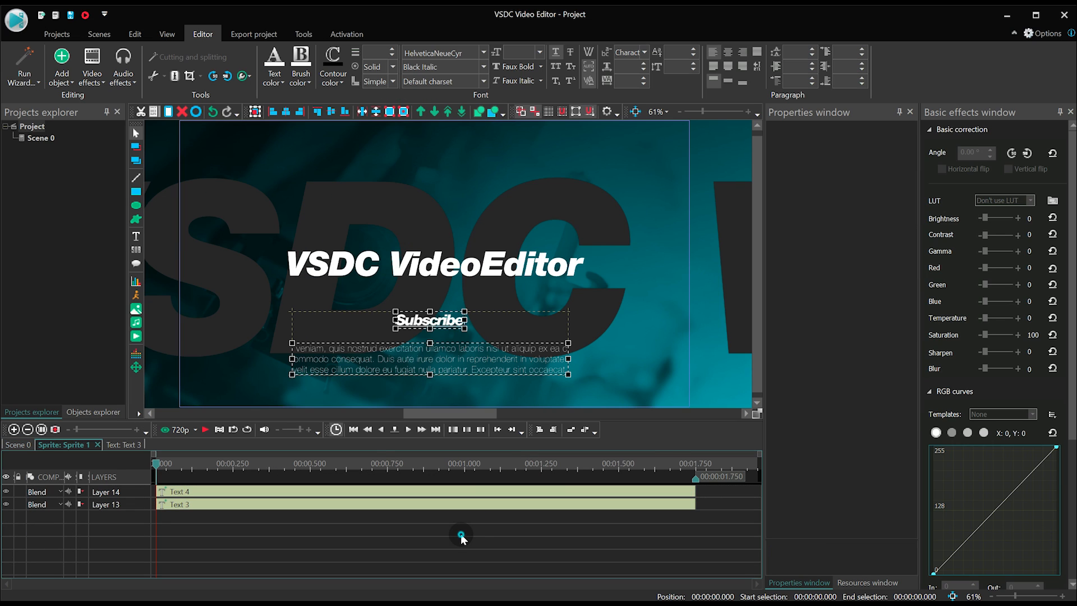
# Step: Deselect the texts inside Sprite 1 and show the Video effects categories
pyautogui.click(91, 66)
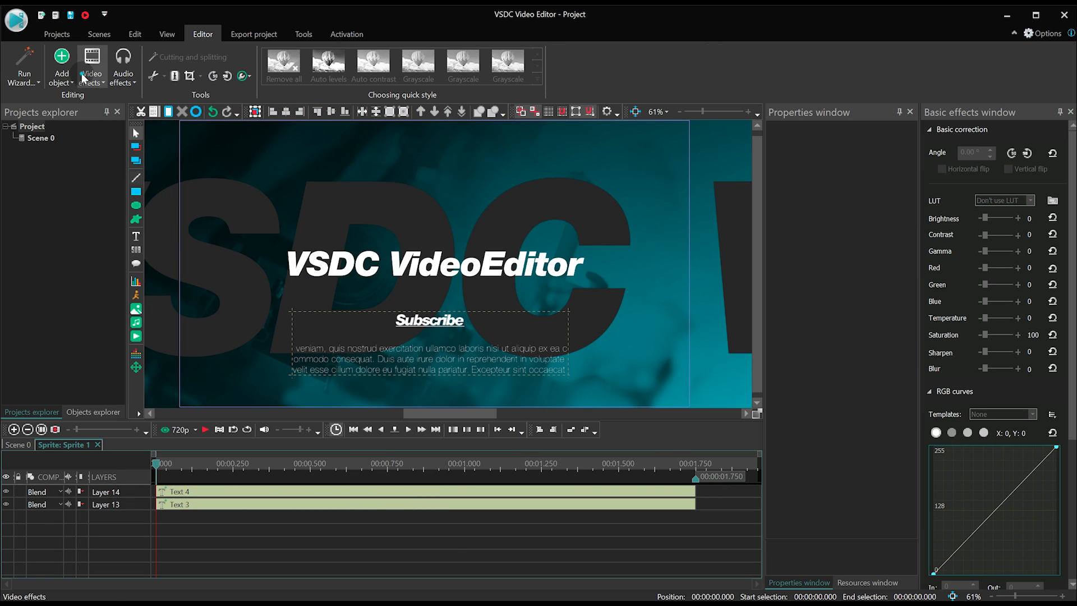
pyautogui.click(92, 66)
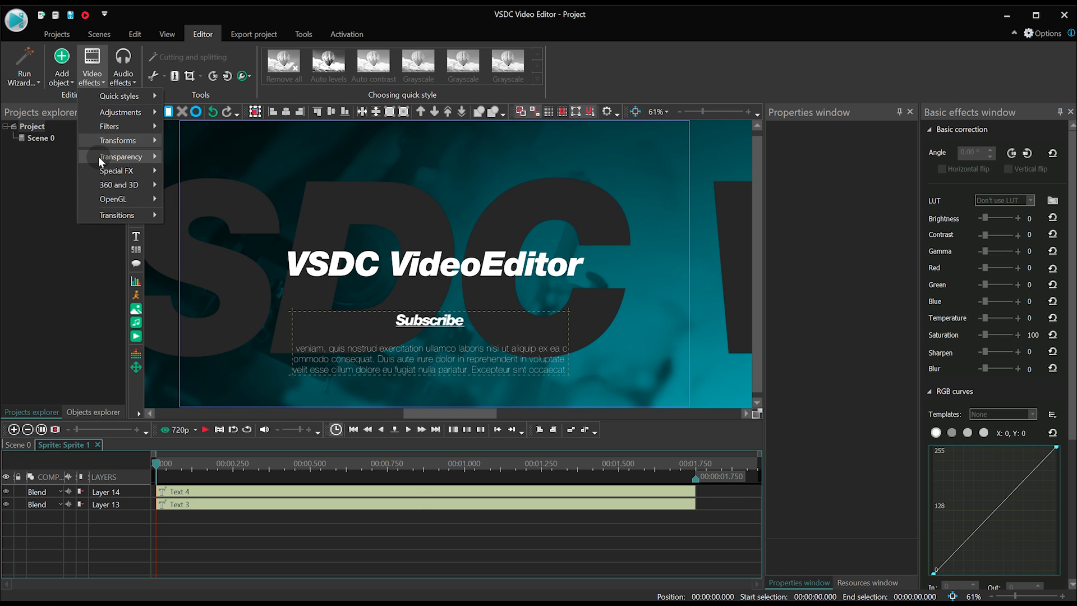